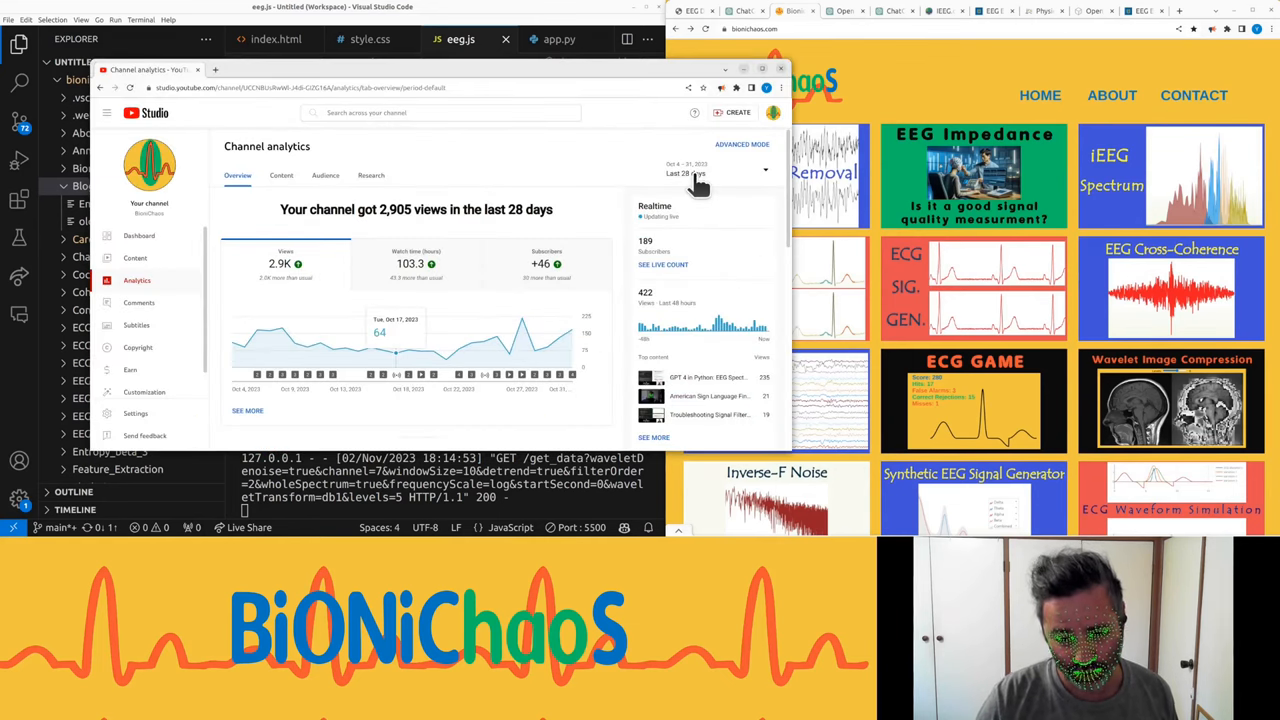
pyautogui.moveTo(262, 290)
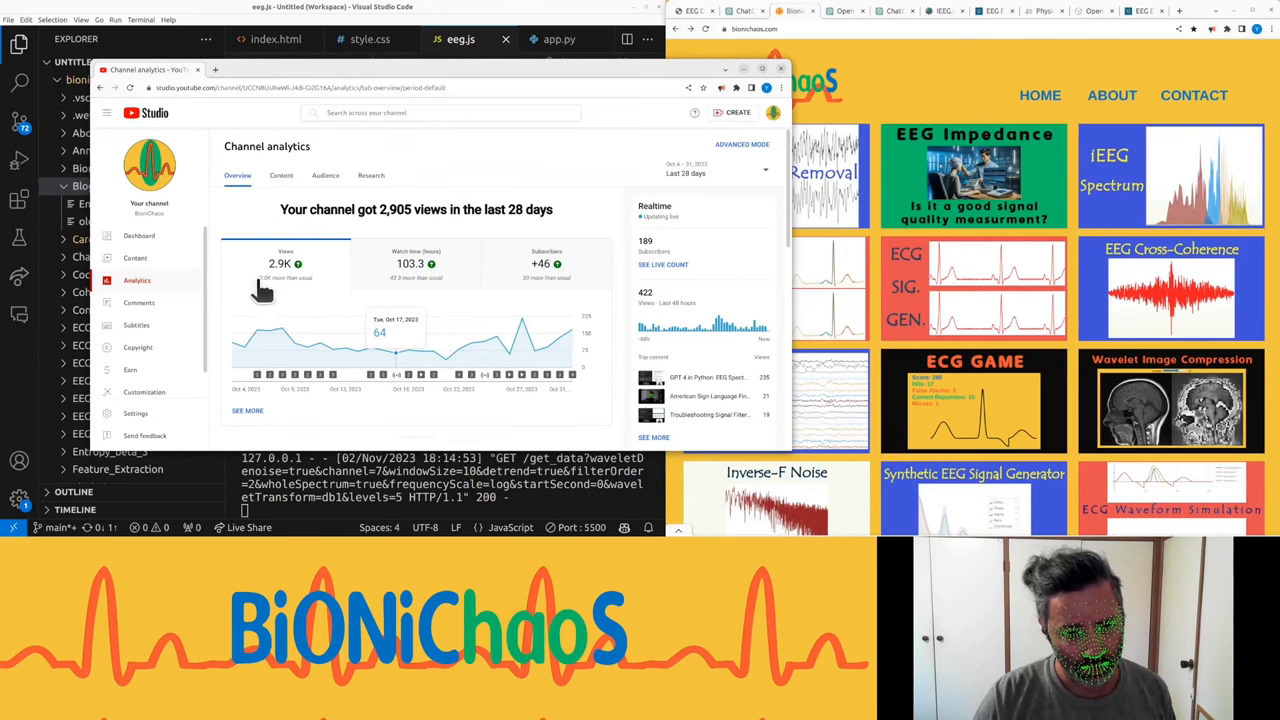
pyautogui.moveTo(276, 296)
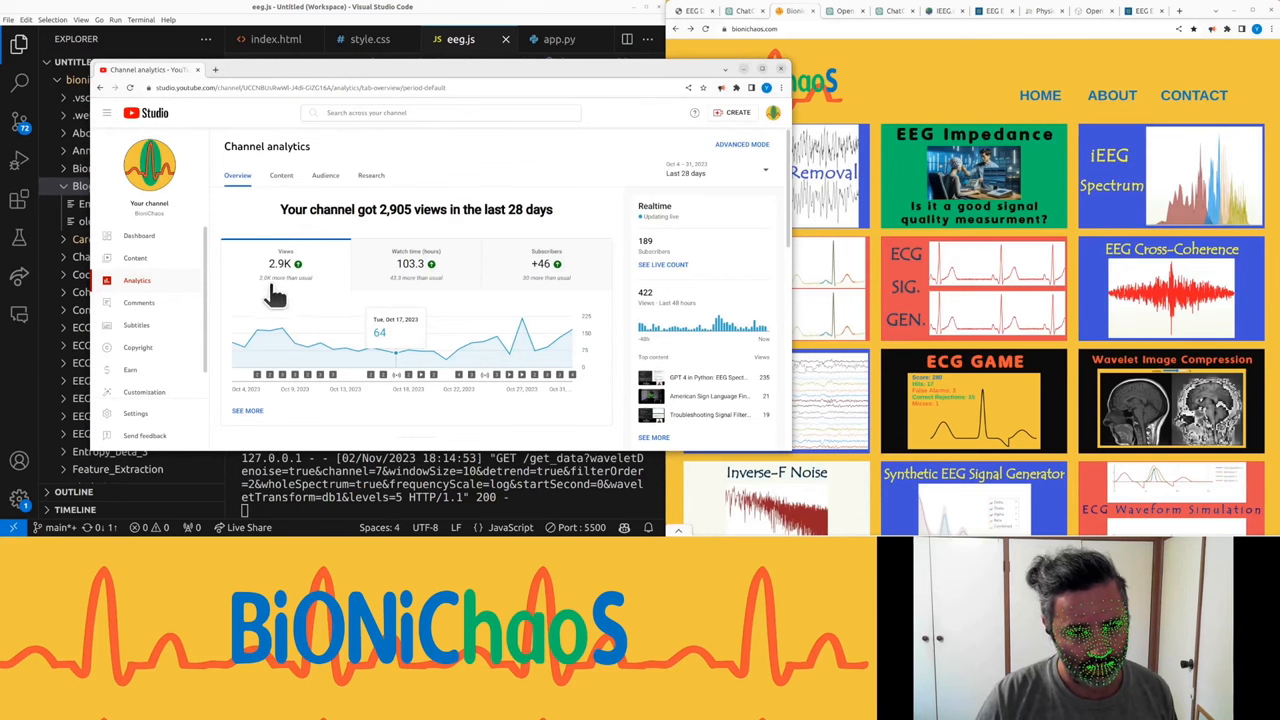
pyautogui.moveTo(400, 282)
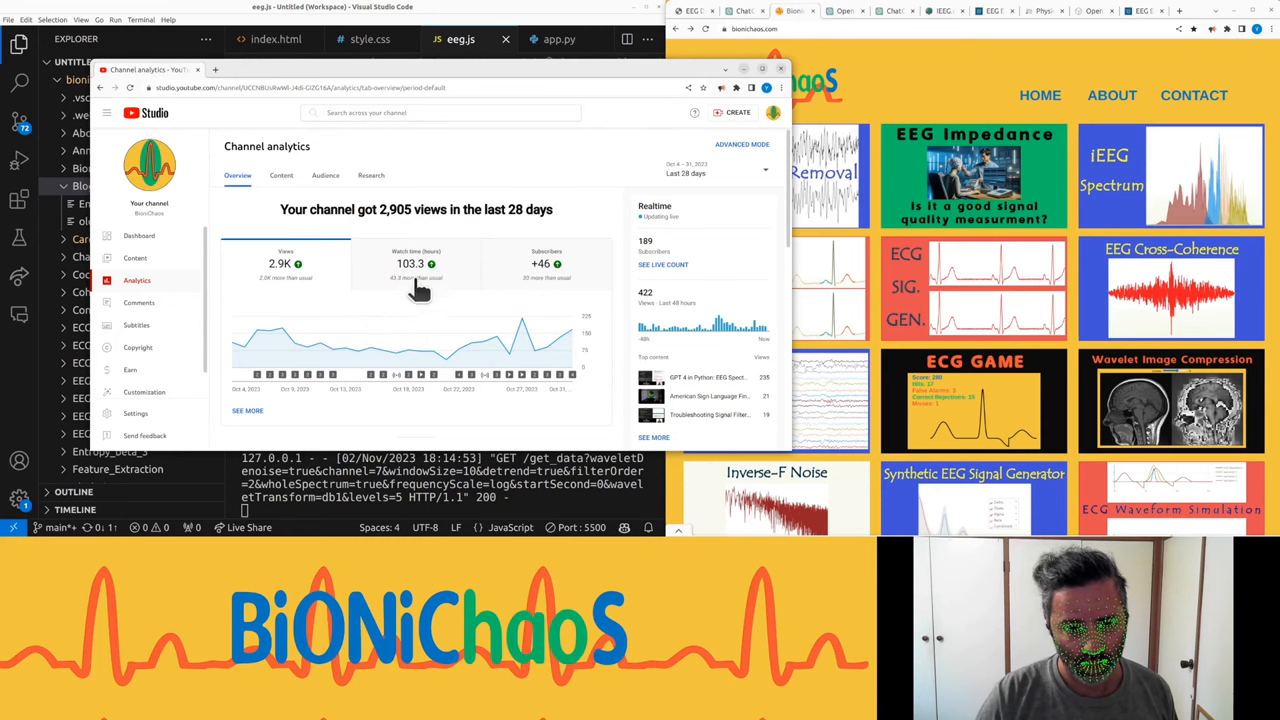
pyautogui.moveTo(470, 336)
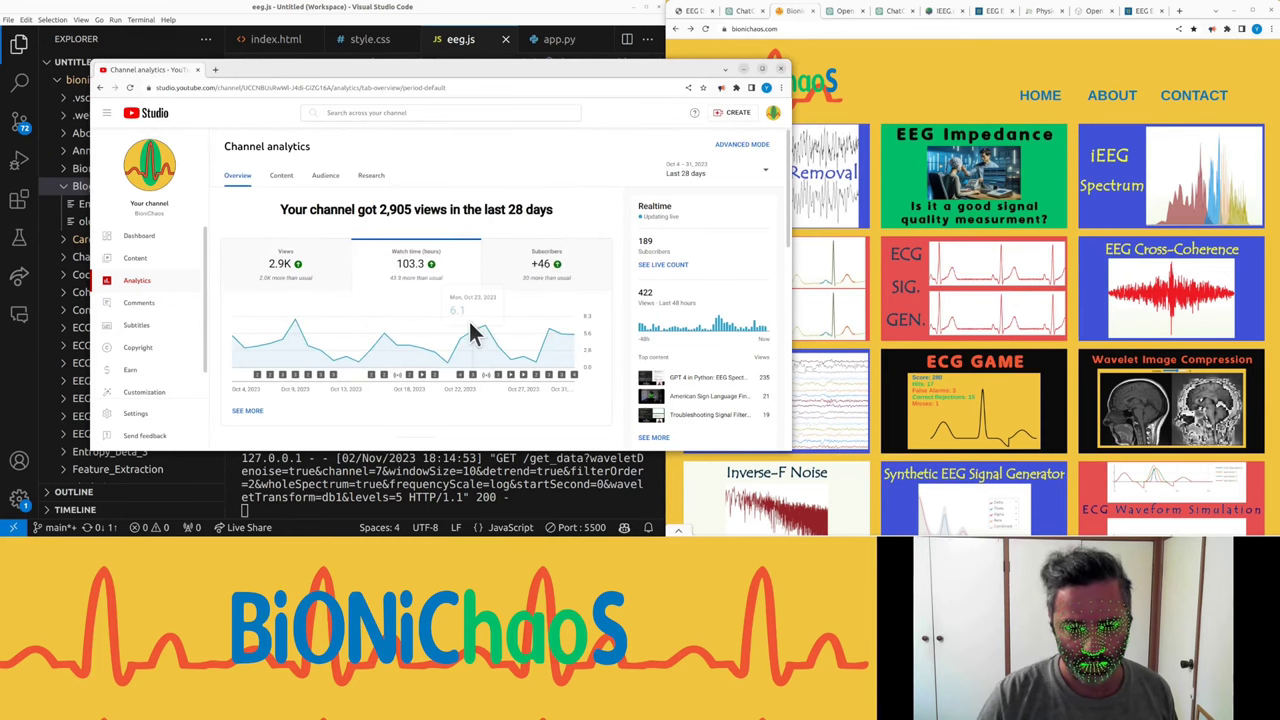
pyautogui.moveTo(496, 340)
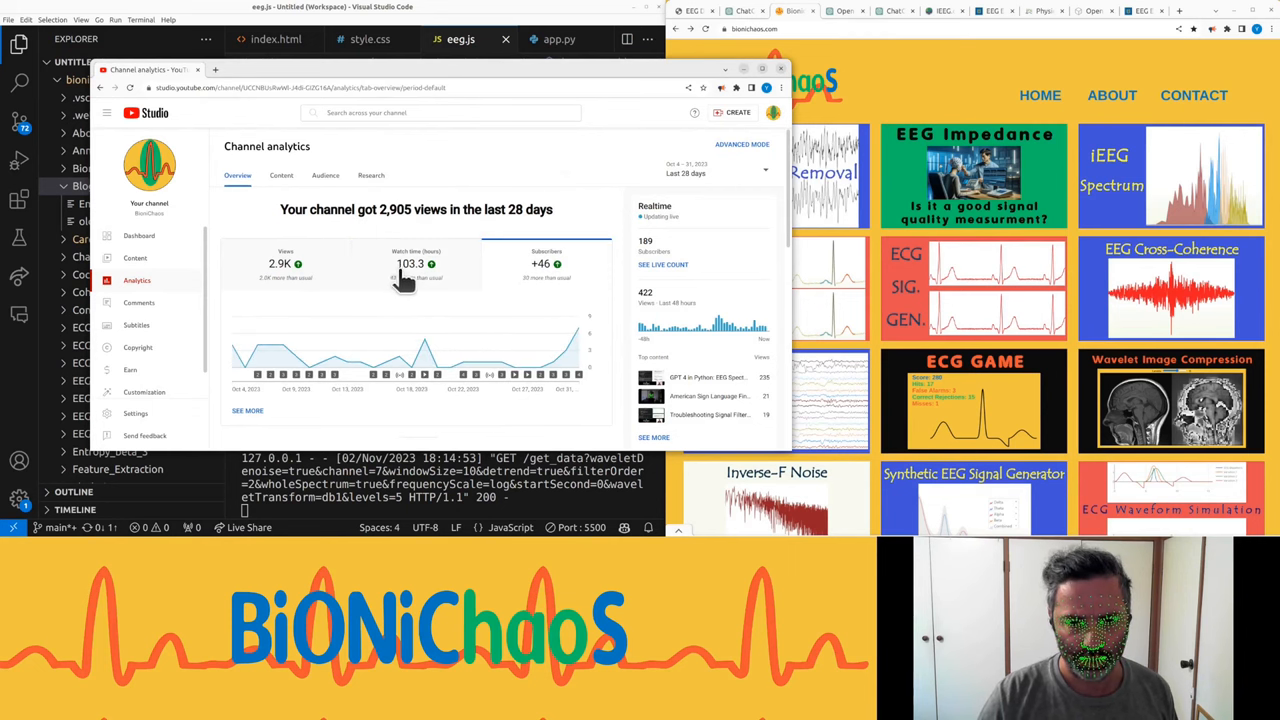
pyautogui.moveTo(510, 310)
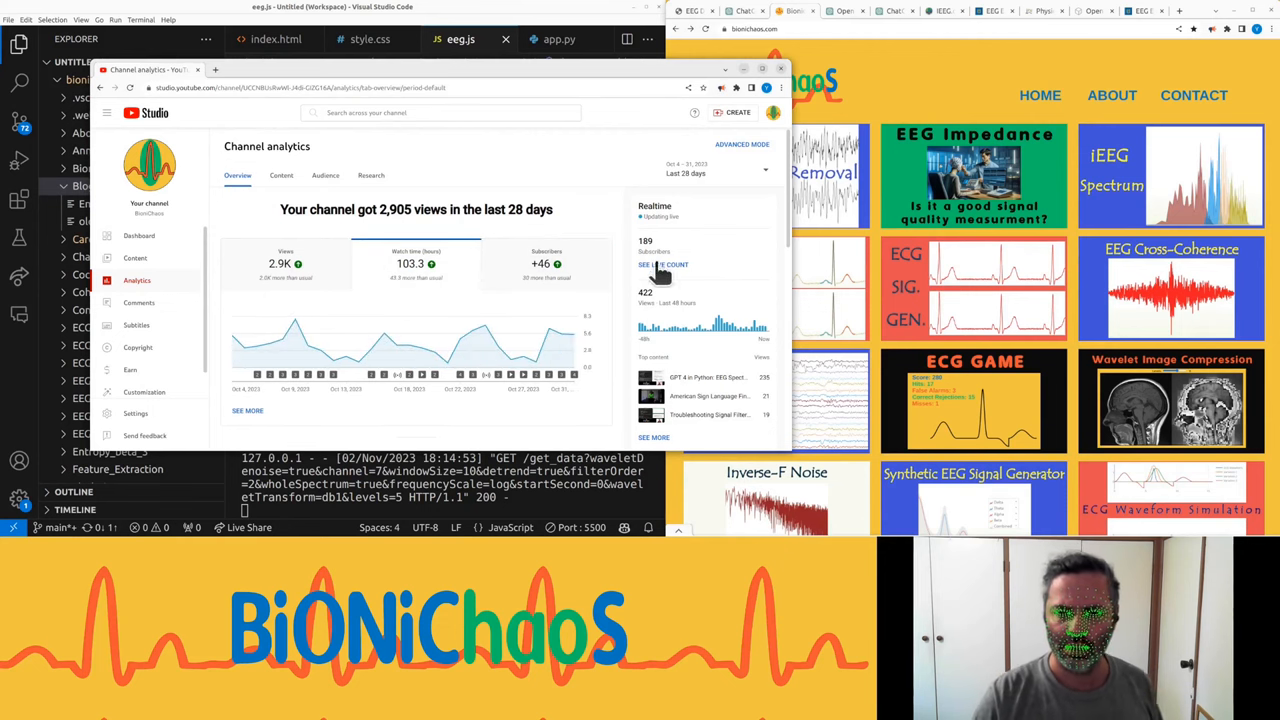
# - Bring up the live subscriber count and realtime views, then one recent video's analytics
pyautogui.click(662, 264)
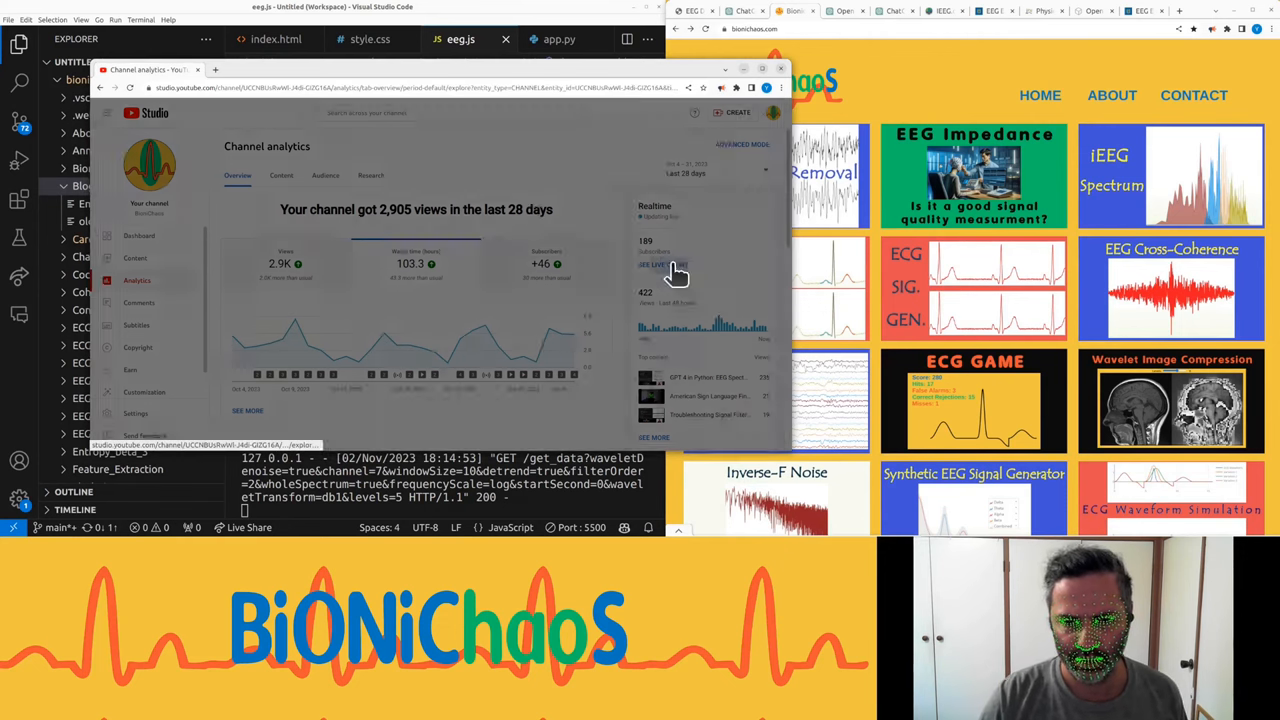
pyautogui.click(656, 264)
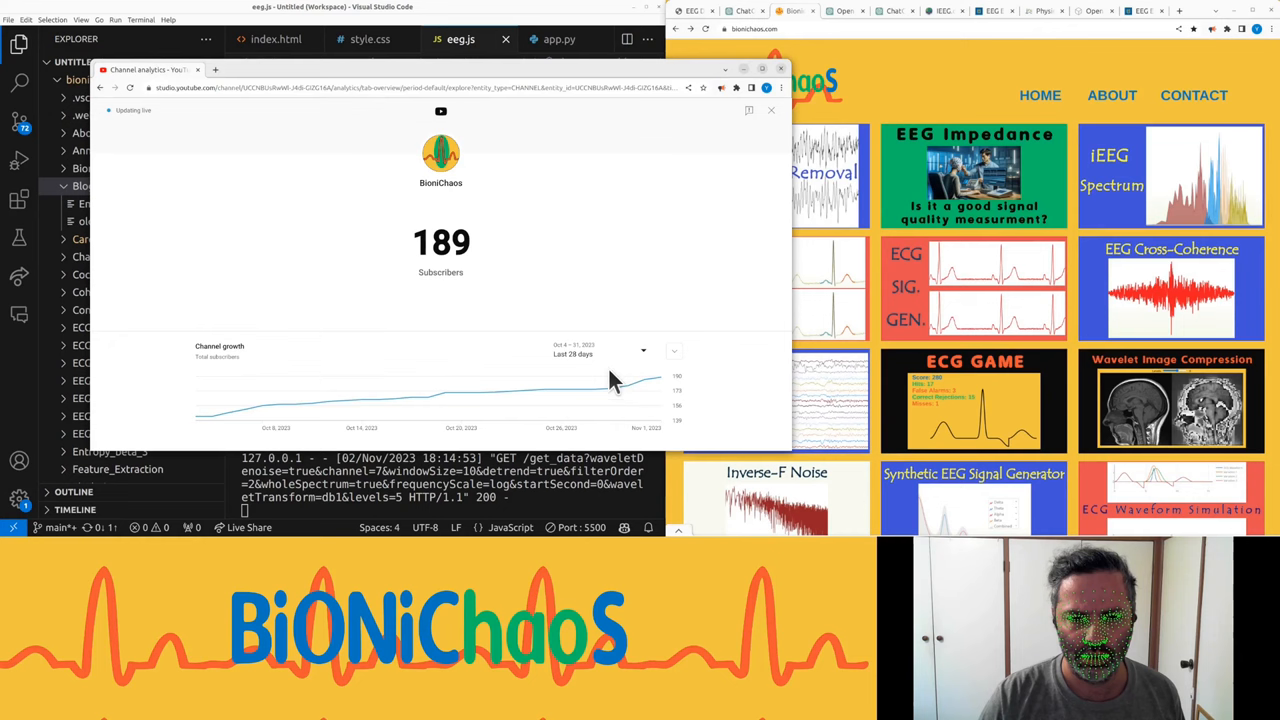
pyautogui.moveTo(684, 376)
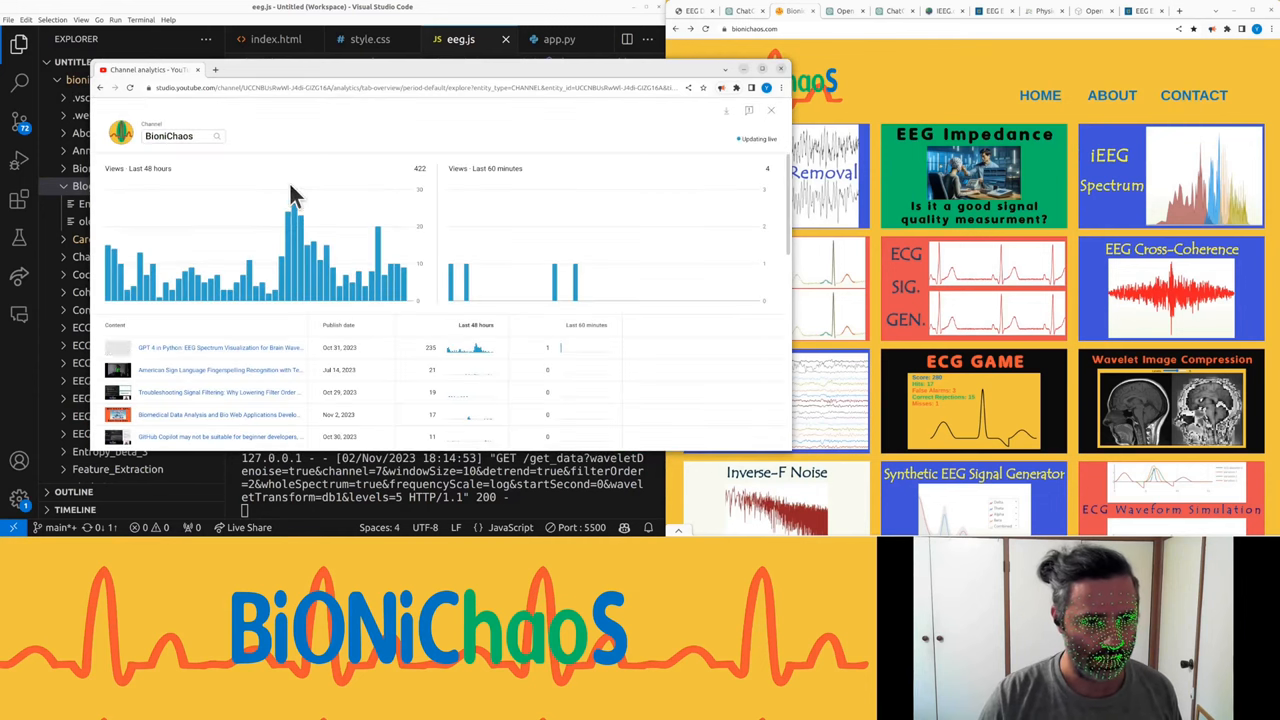
pyautogui.moveTo(452, 348)
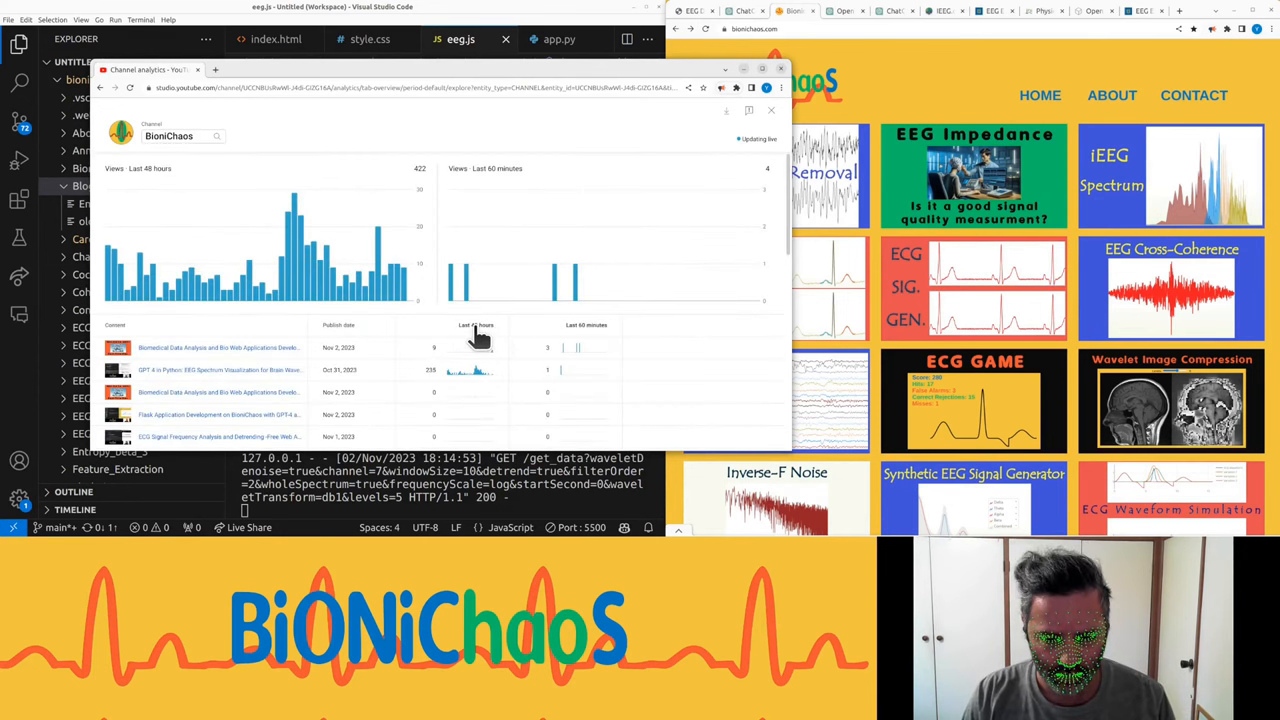
pyautogui.click(476, 324)
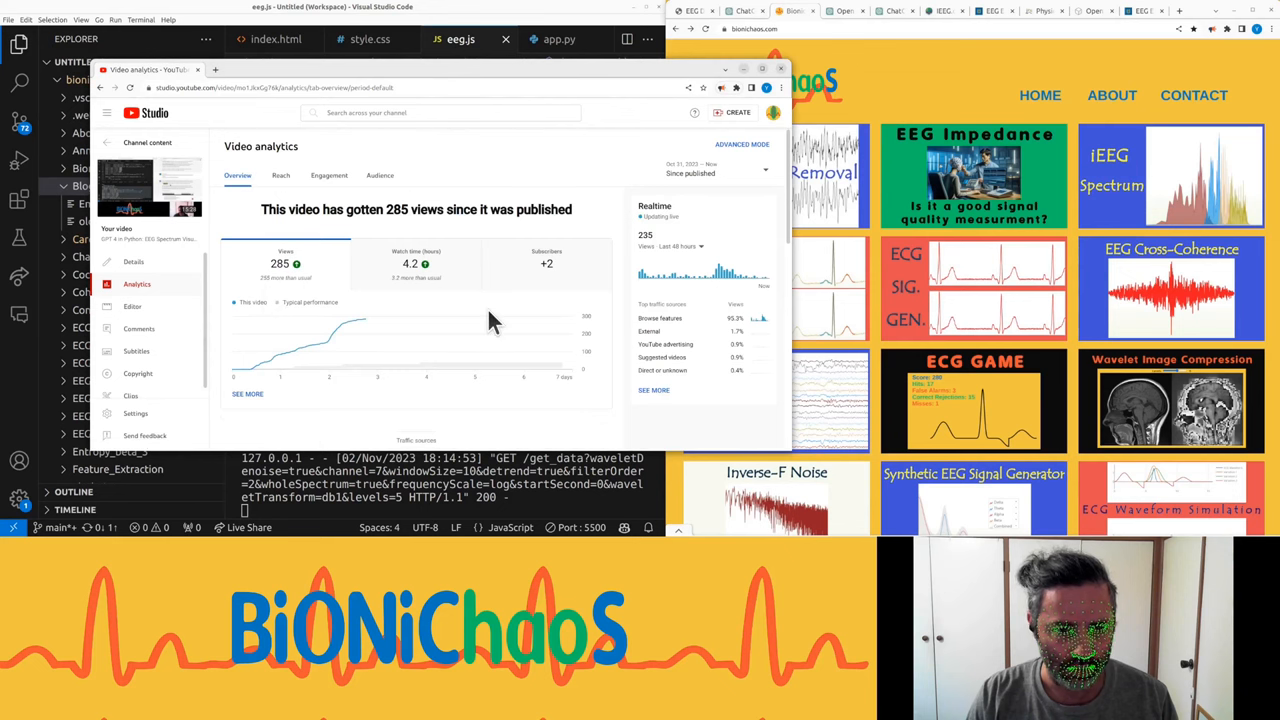
pyautogui.moveTo(360, 362)
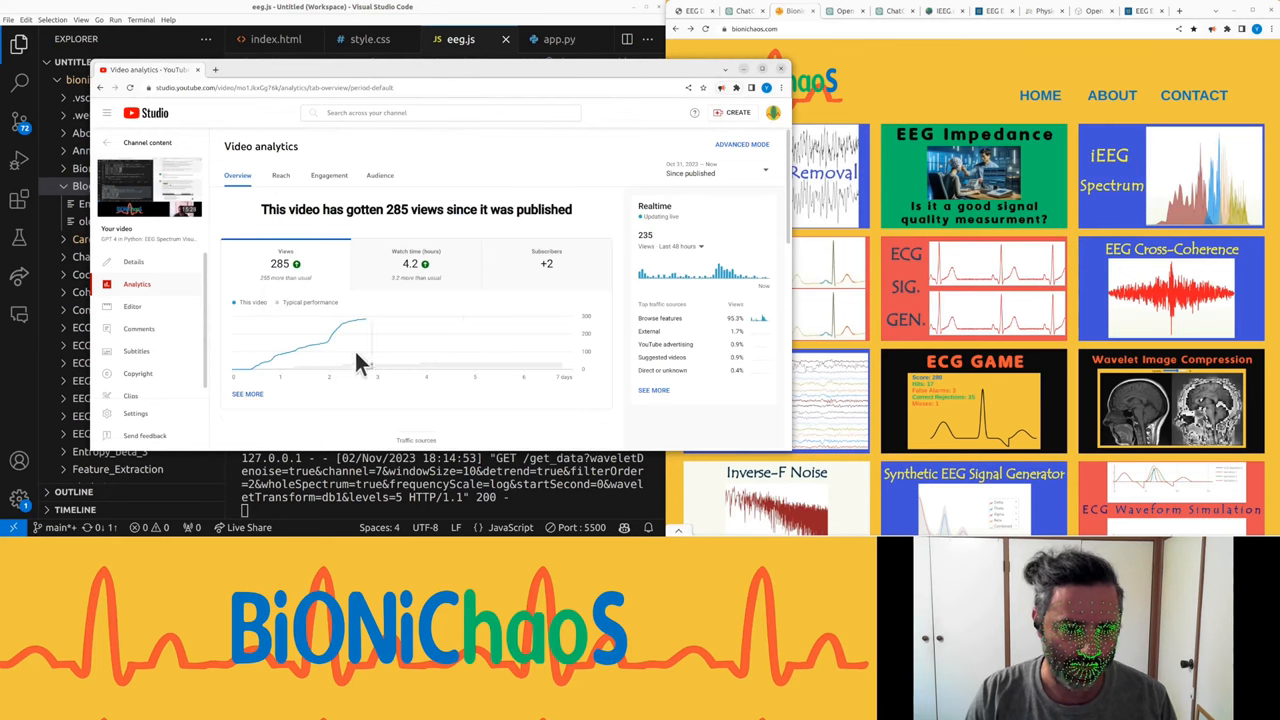
pyautogui.moveTo(544, 396)
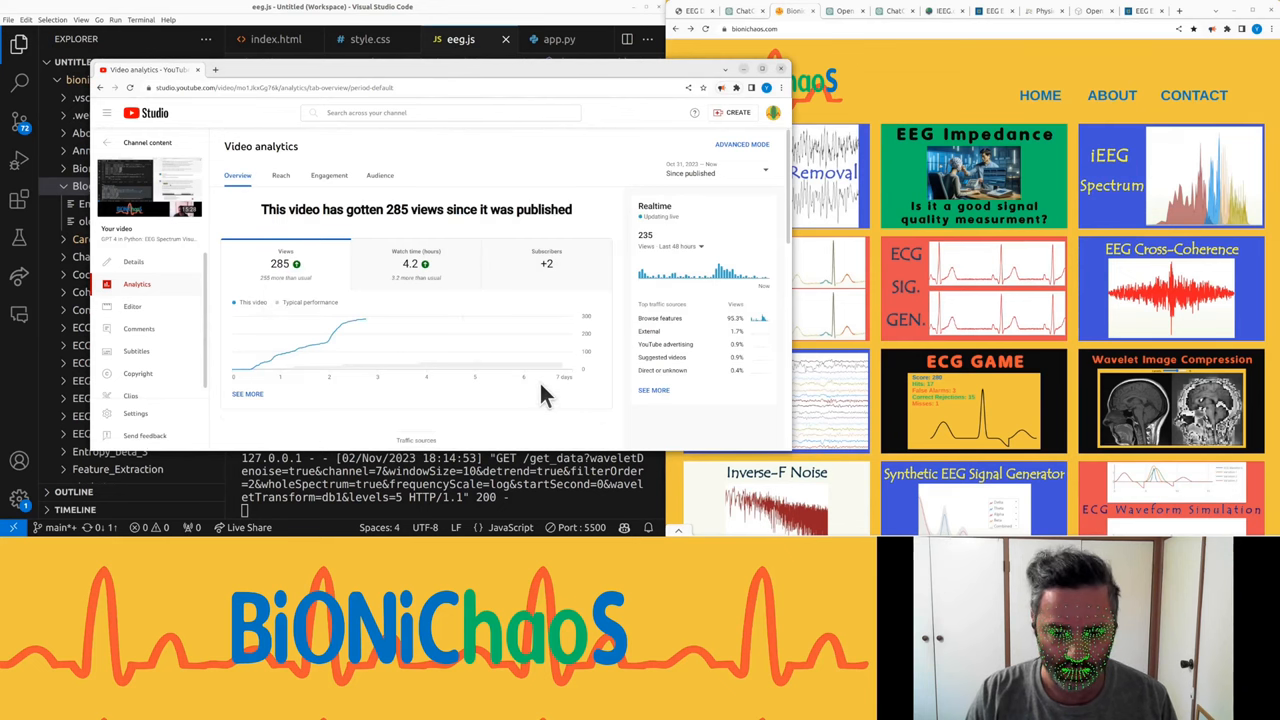
pyautogui.moveTo(440, 378)
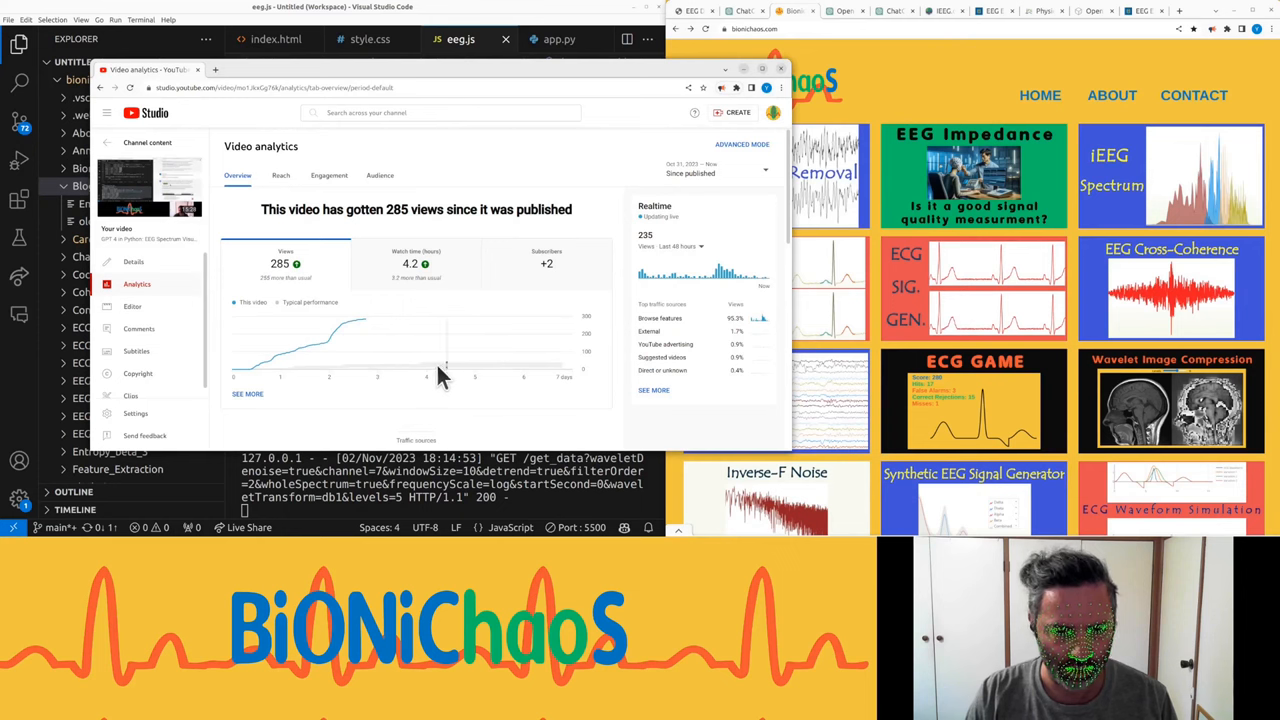
pyautogui.moveTo(376, 362)
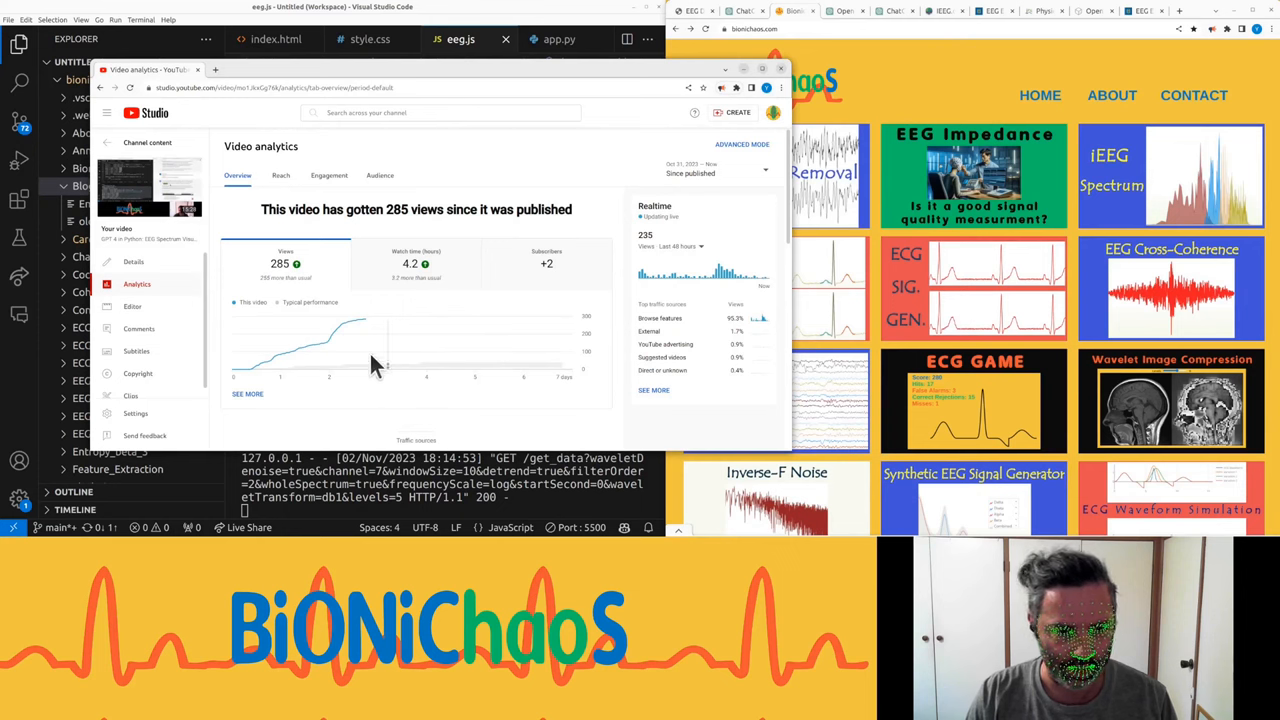
pyautogui.moveTo(348, 336)
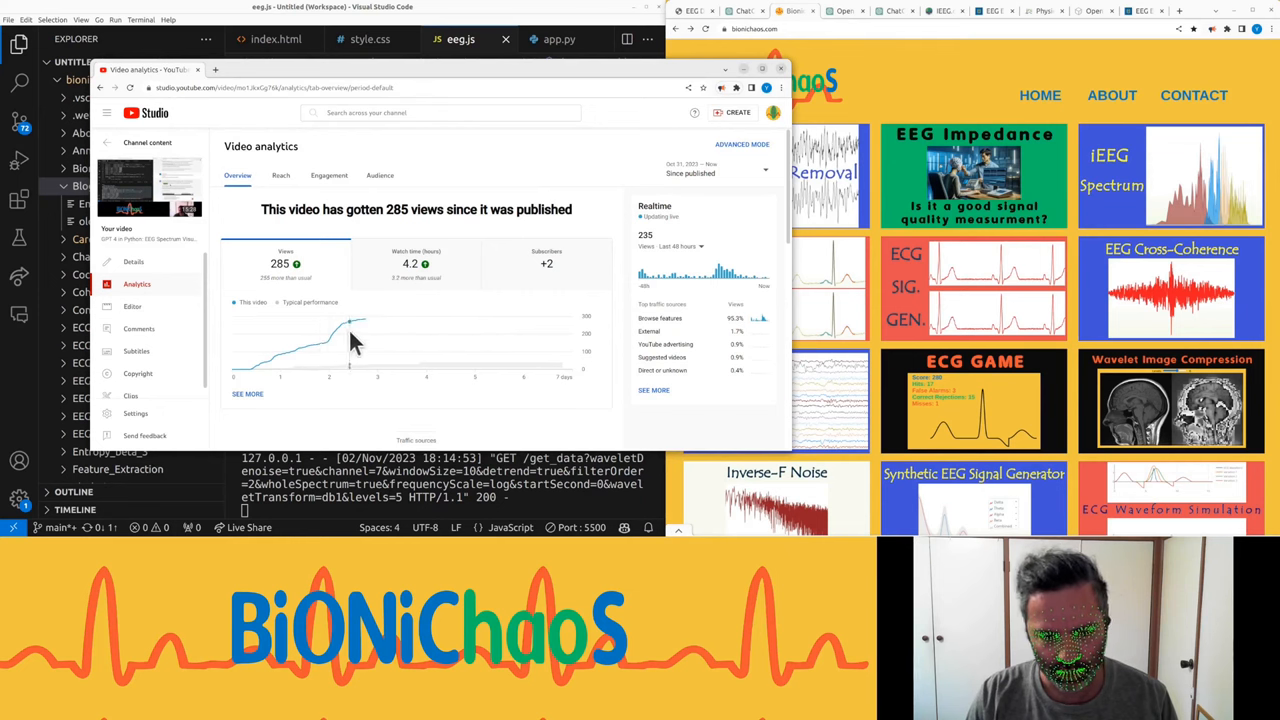
pyautogui.moveTo(316, 344)
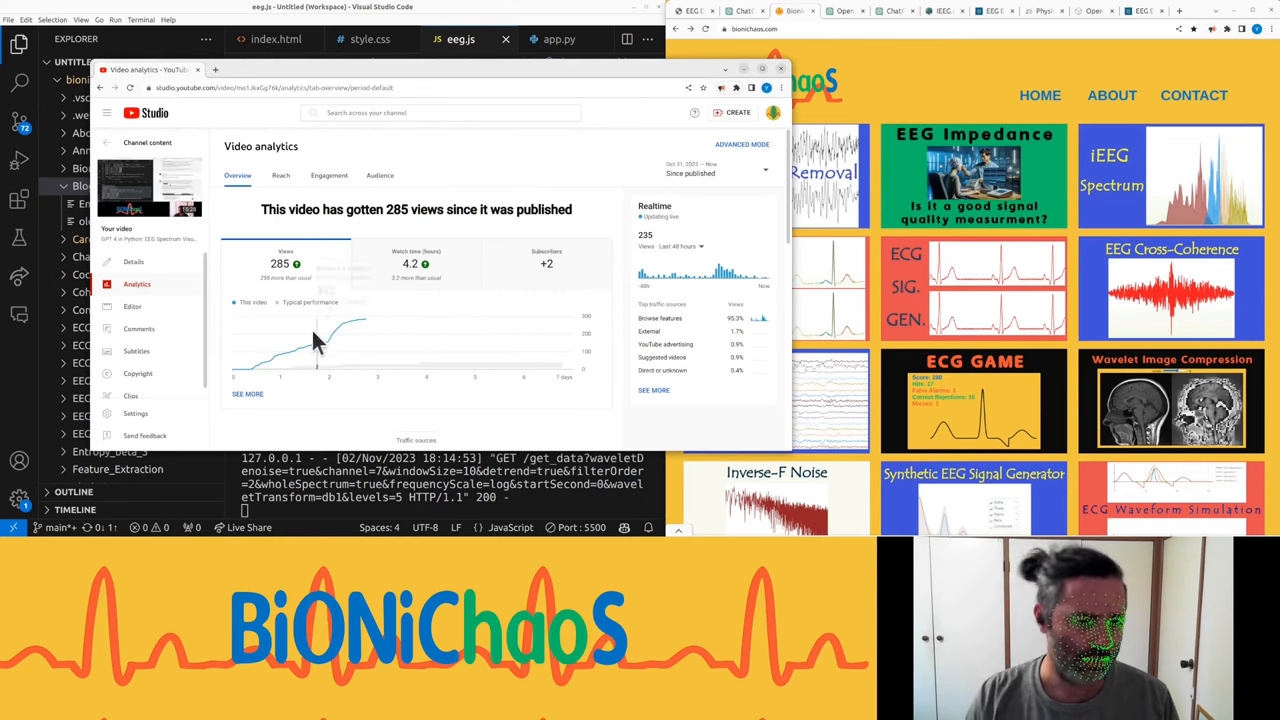
pyautogui.moveTo(324, 344)
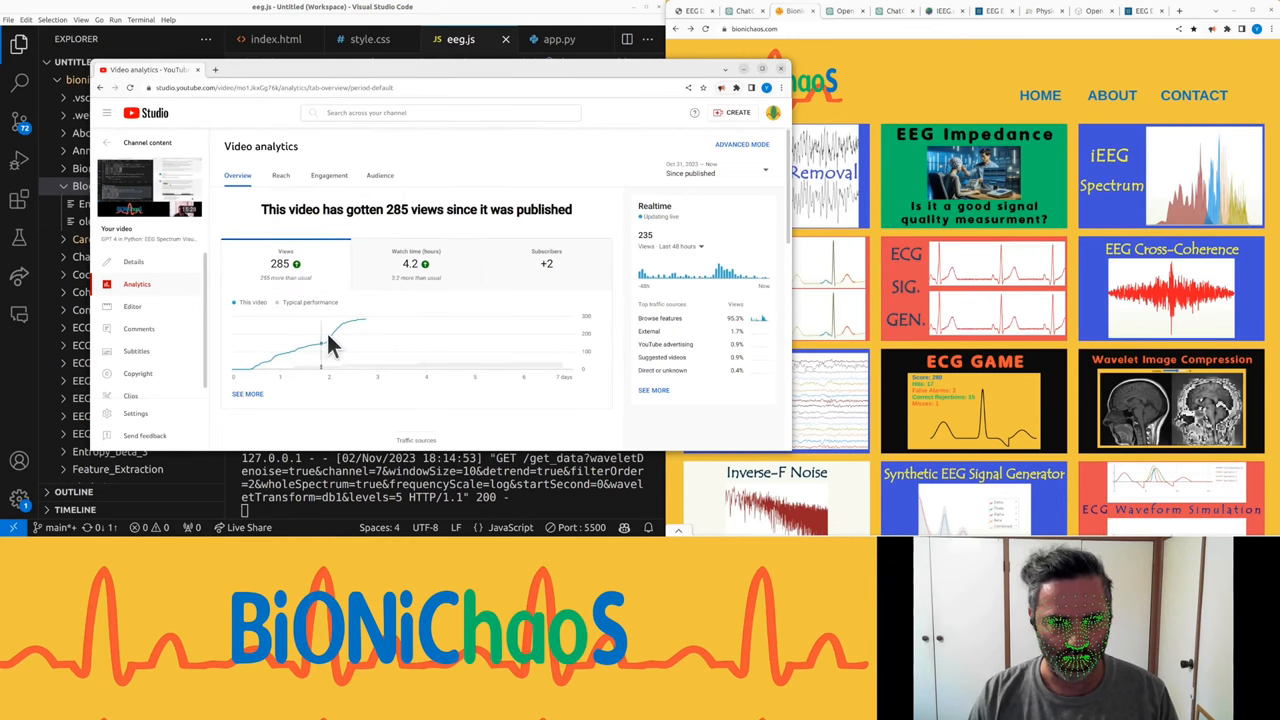
pyautogui.moveTo(364, 336)
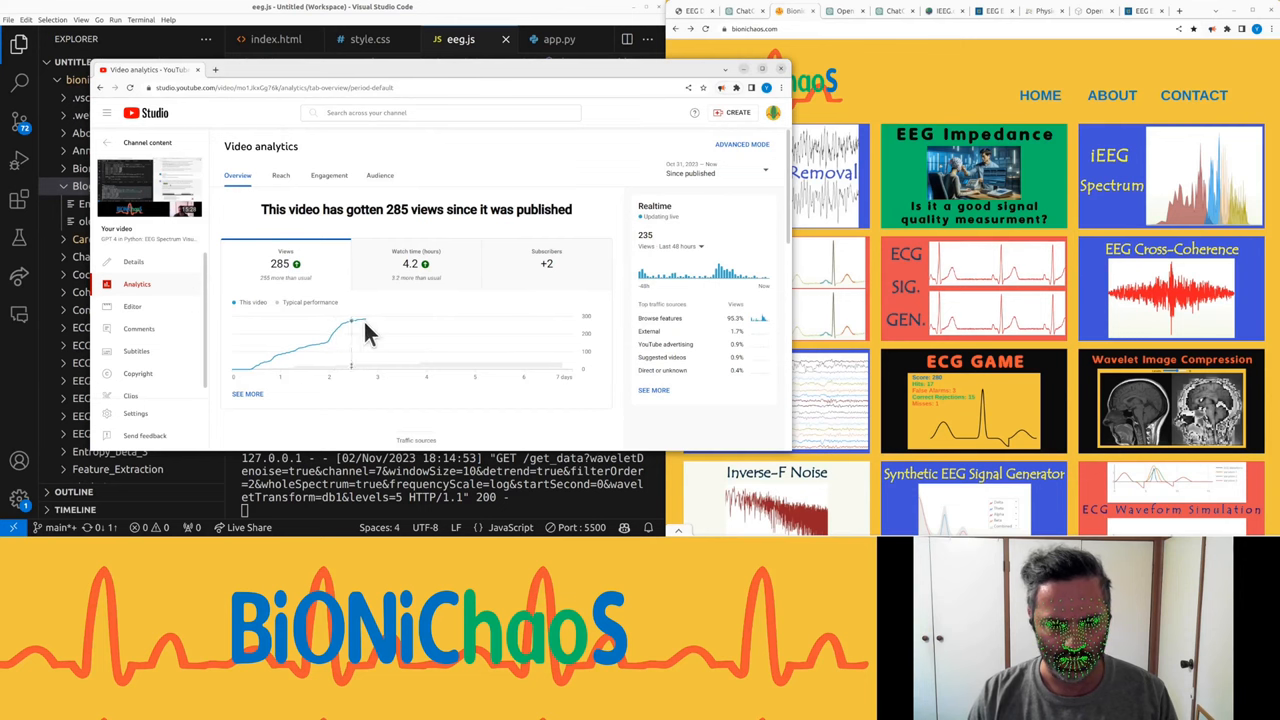
pyautogui.moveTo(348, 340)
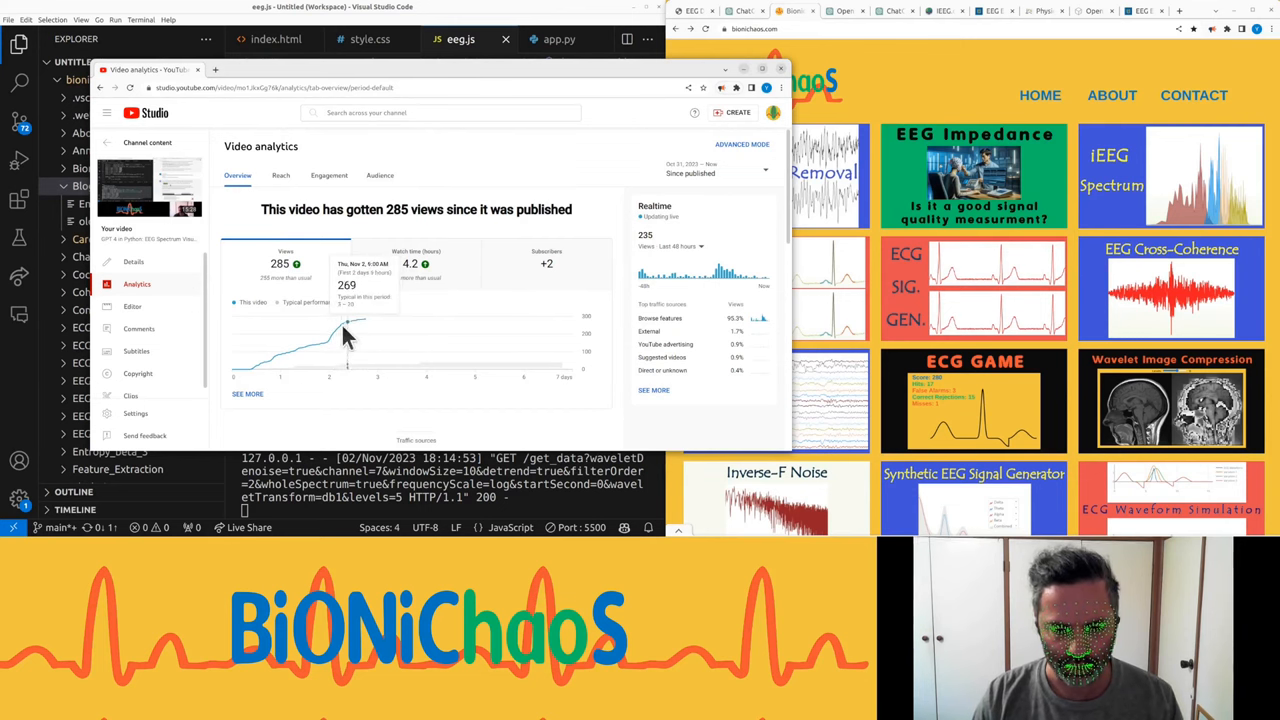
pyautogui.moveTo(350, 336)
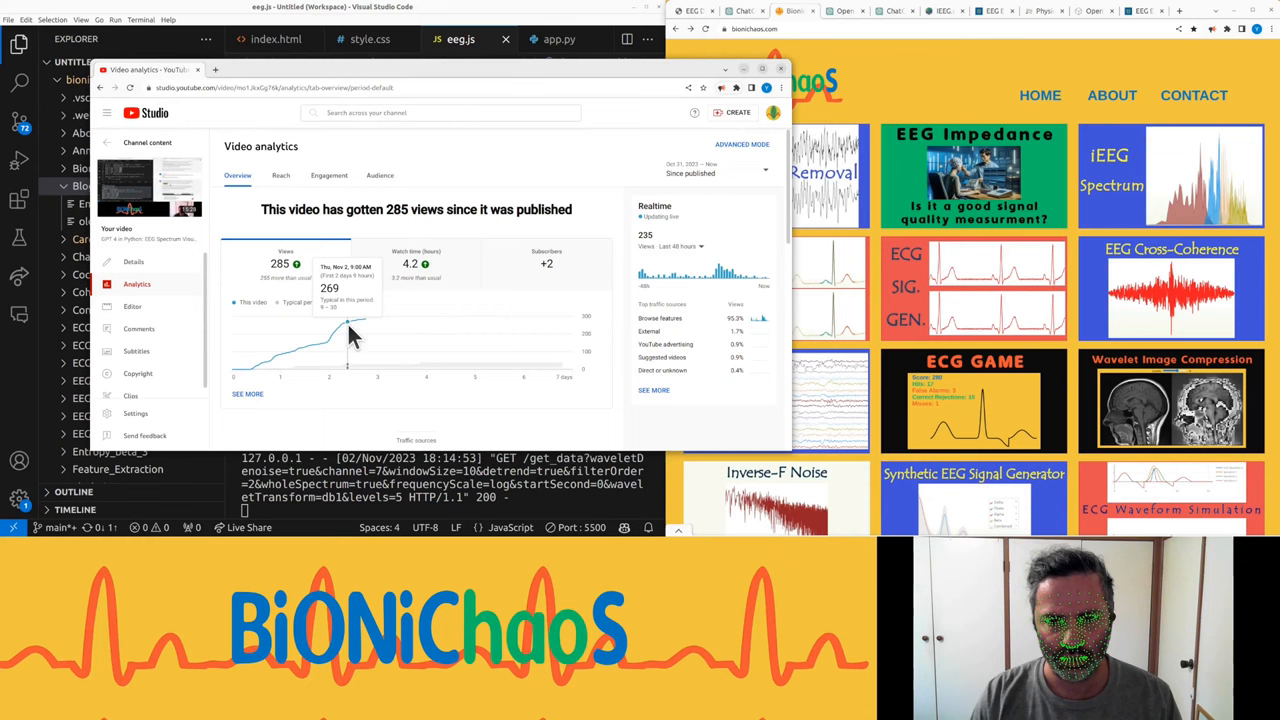
pyautogui.scroll(-3)
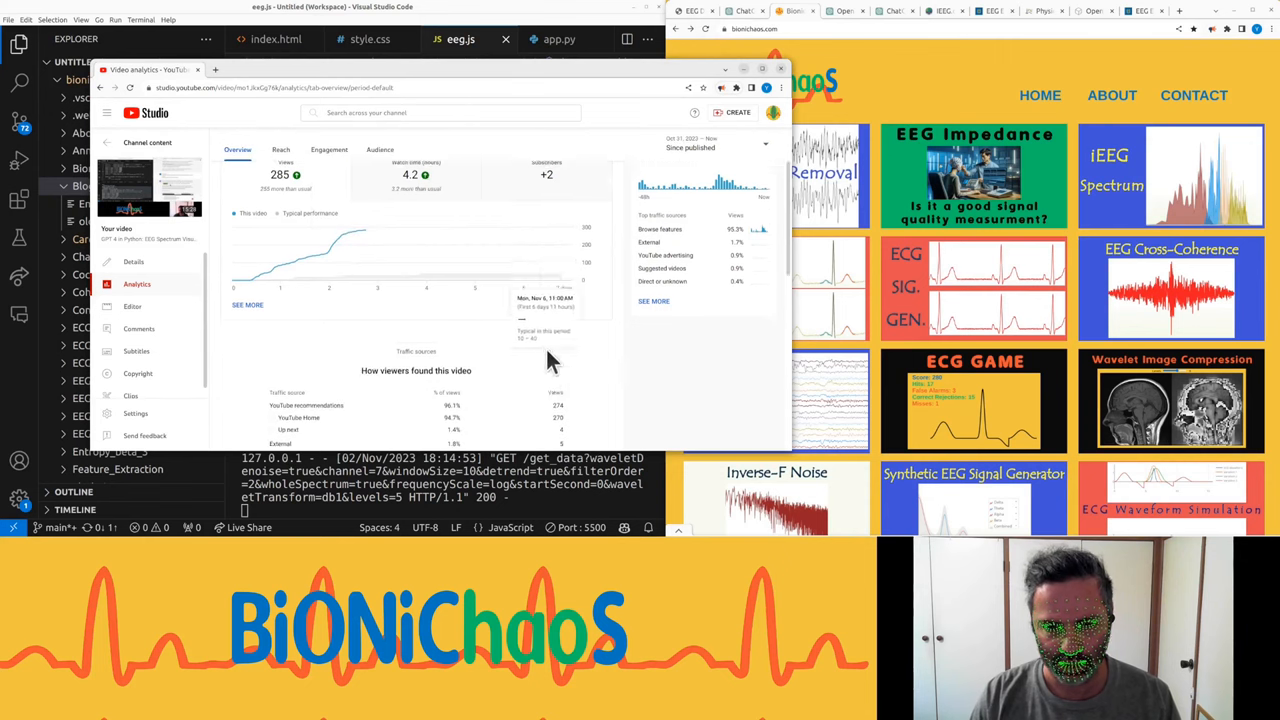
pyautogui.scroll(3)
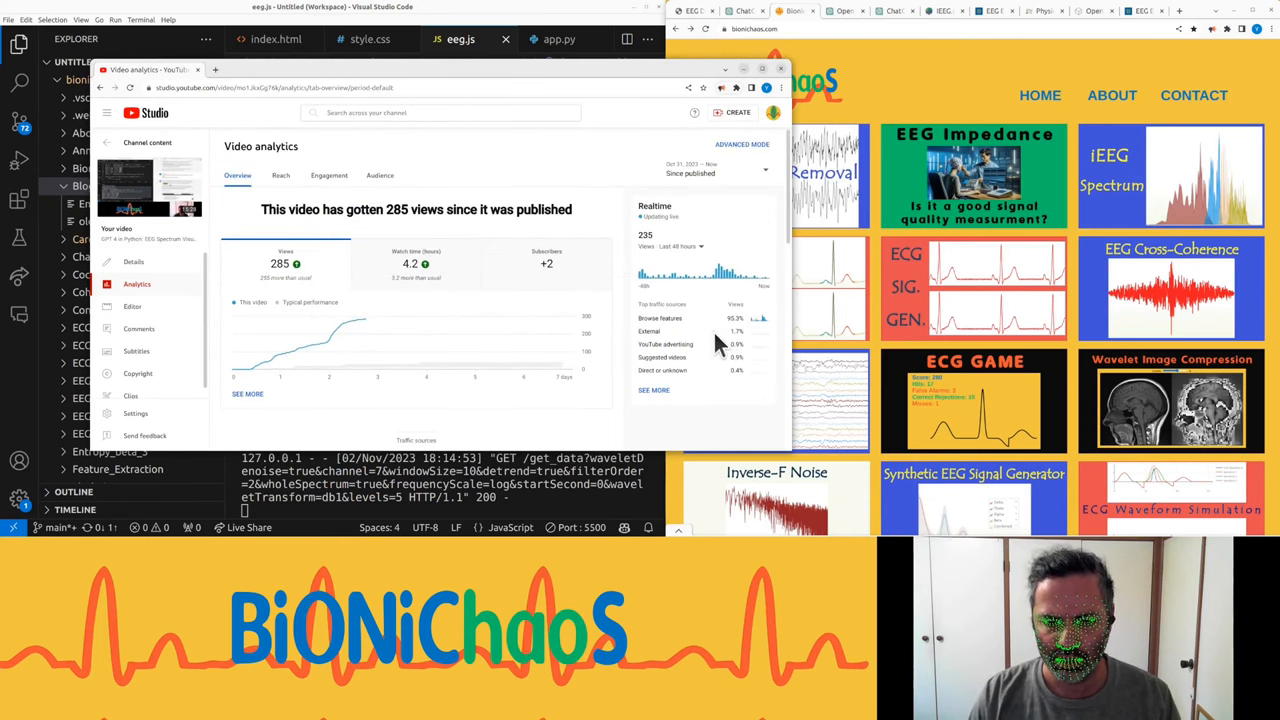
pyautogui.moveTo(658, 348)
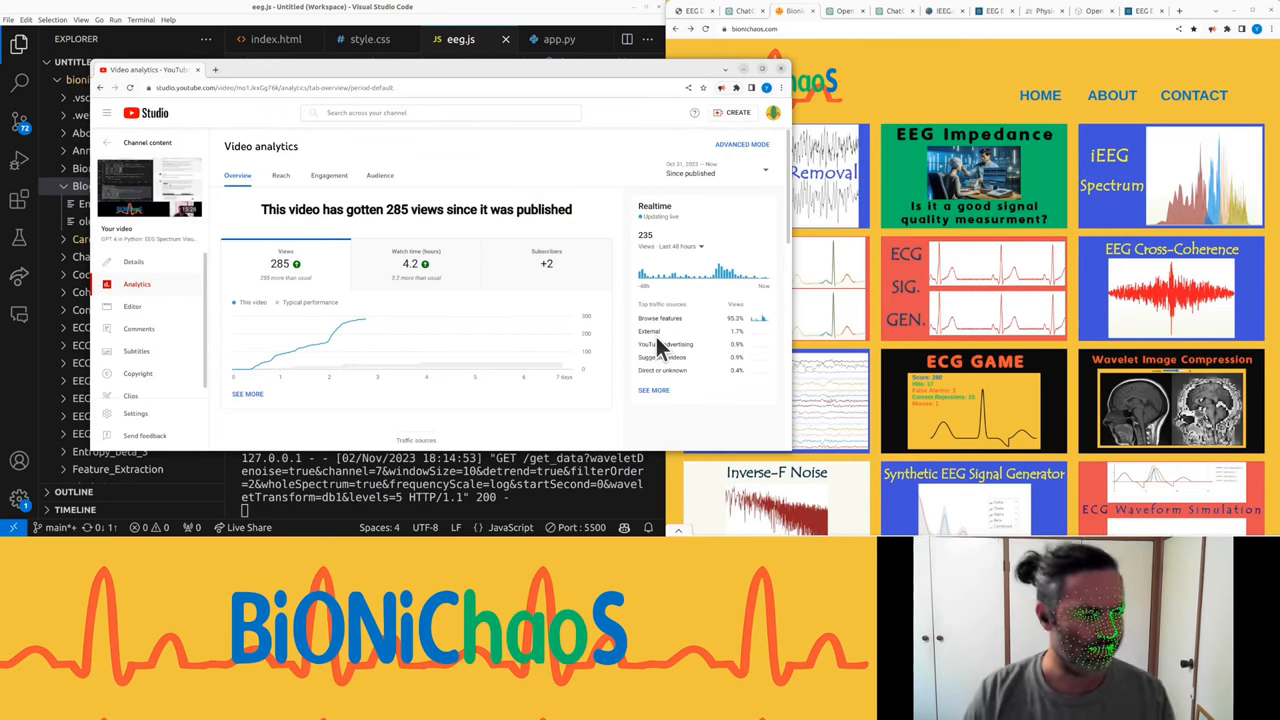
pyautogui.moveTo(652, 344)
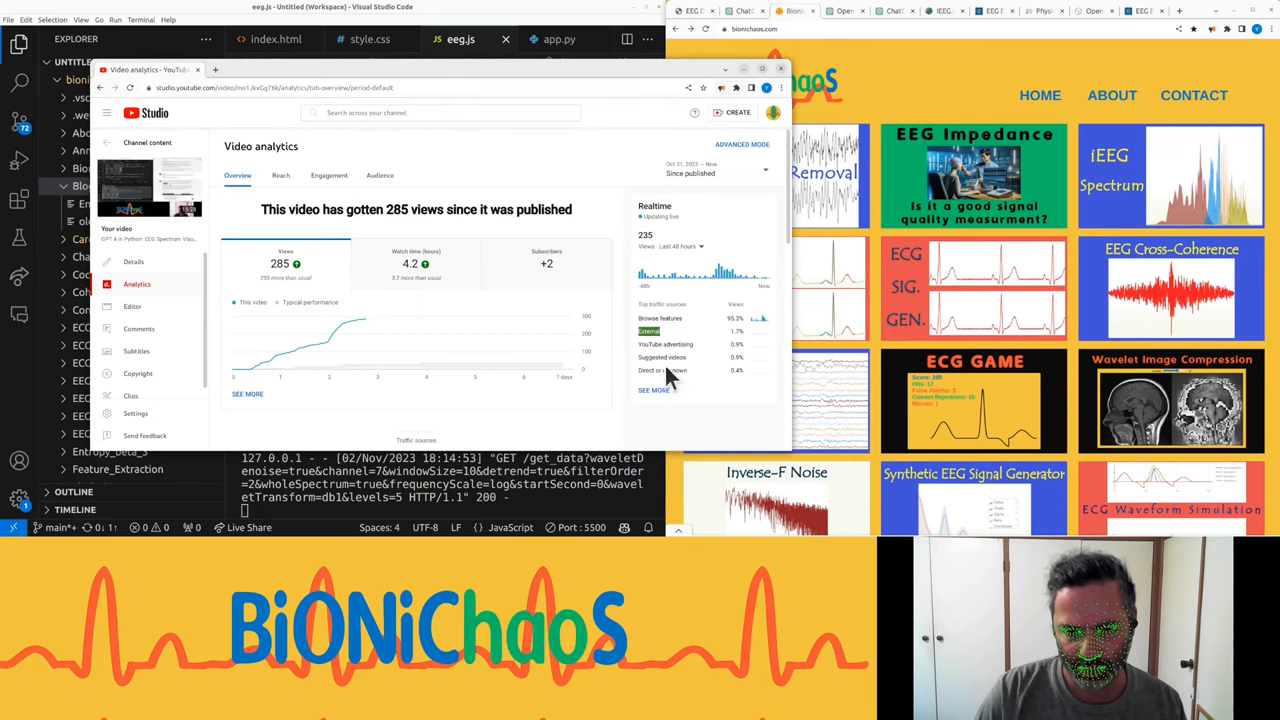
pyautogui.moveTo(740, 350)
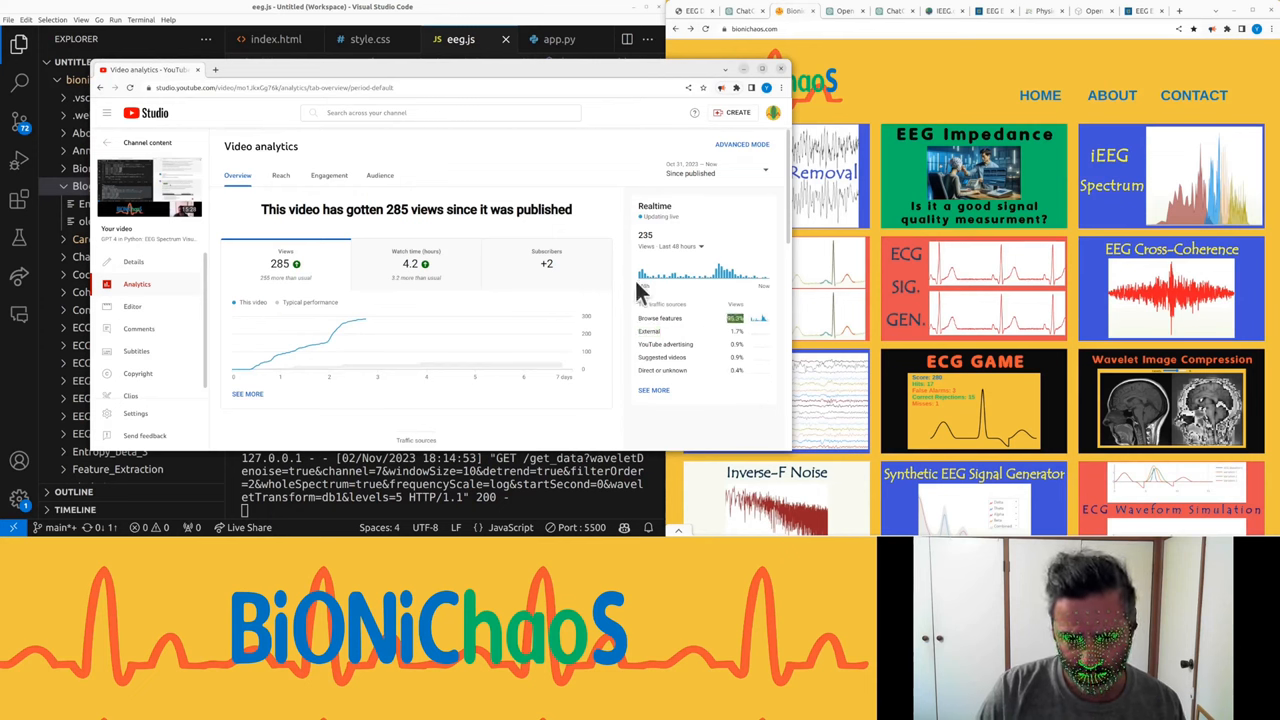
pyautogui.moveTo(570, 324)
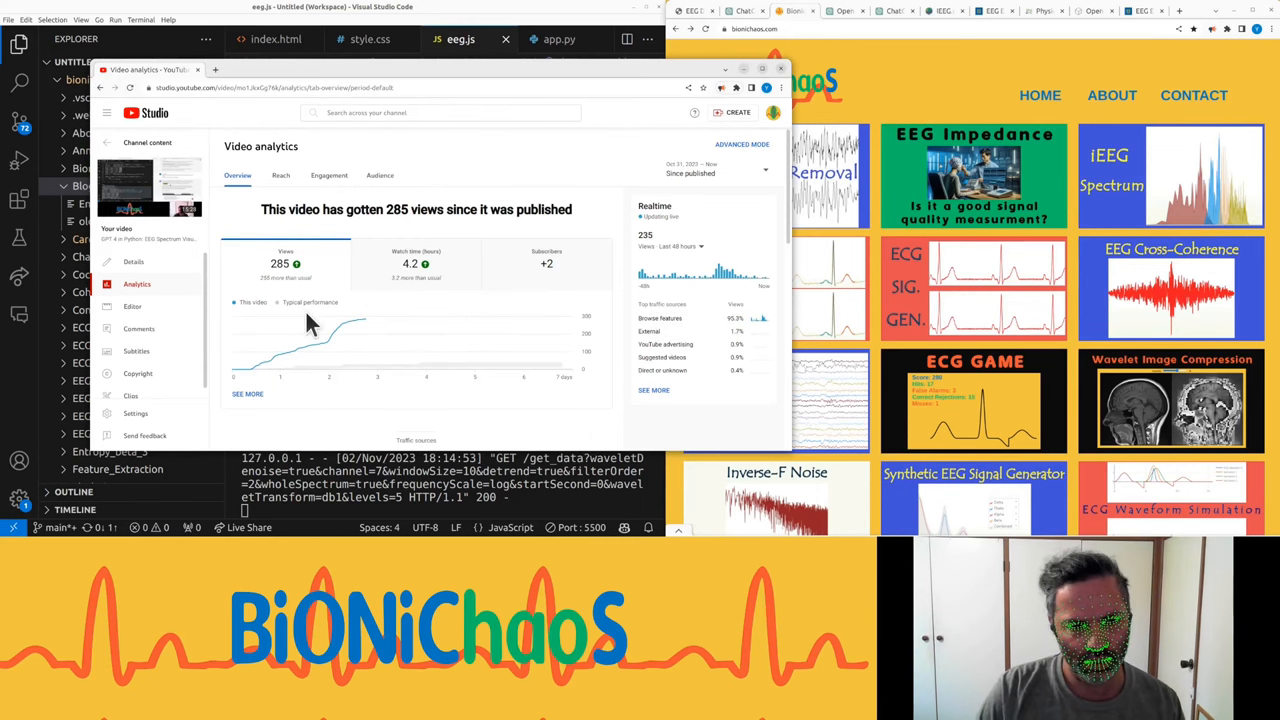
pyautogui.moveTo(484, 276)
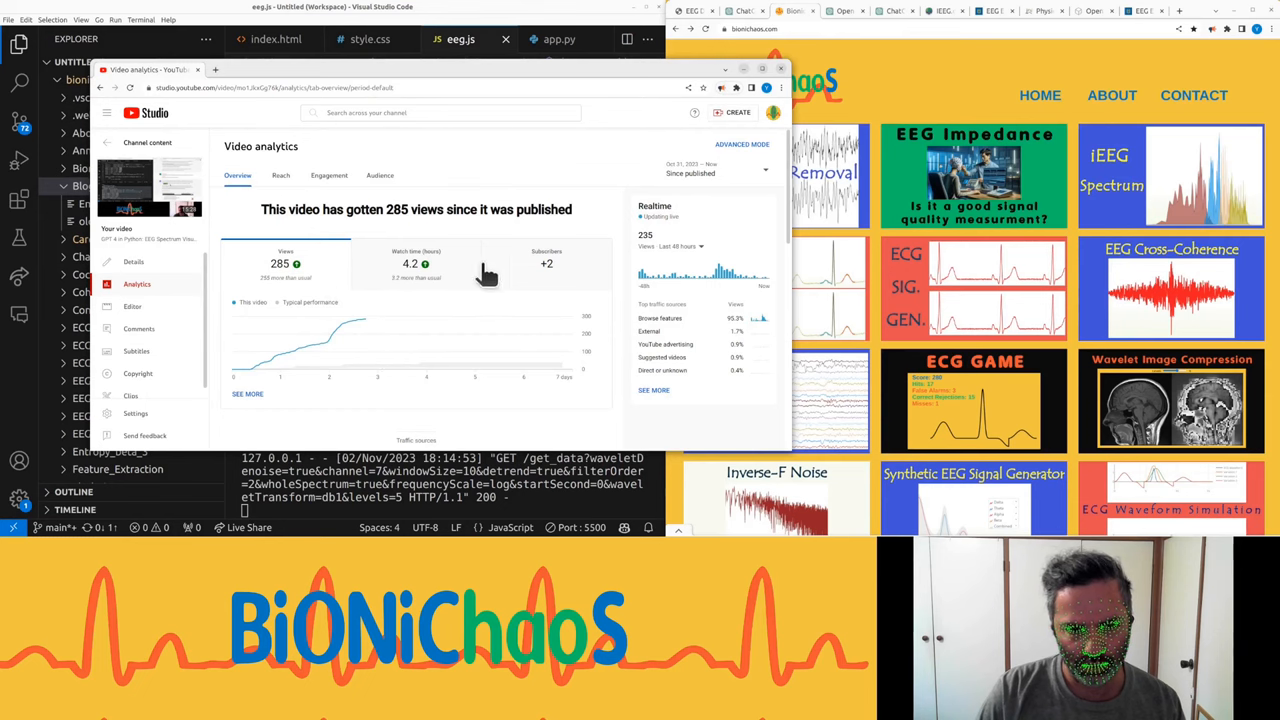
# - Review the video's audience retention figures and return to its 285-view overview
pyautogui.scroll(-3)
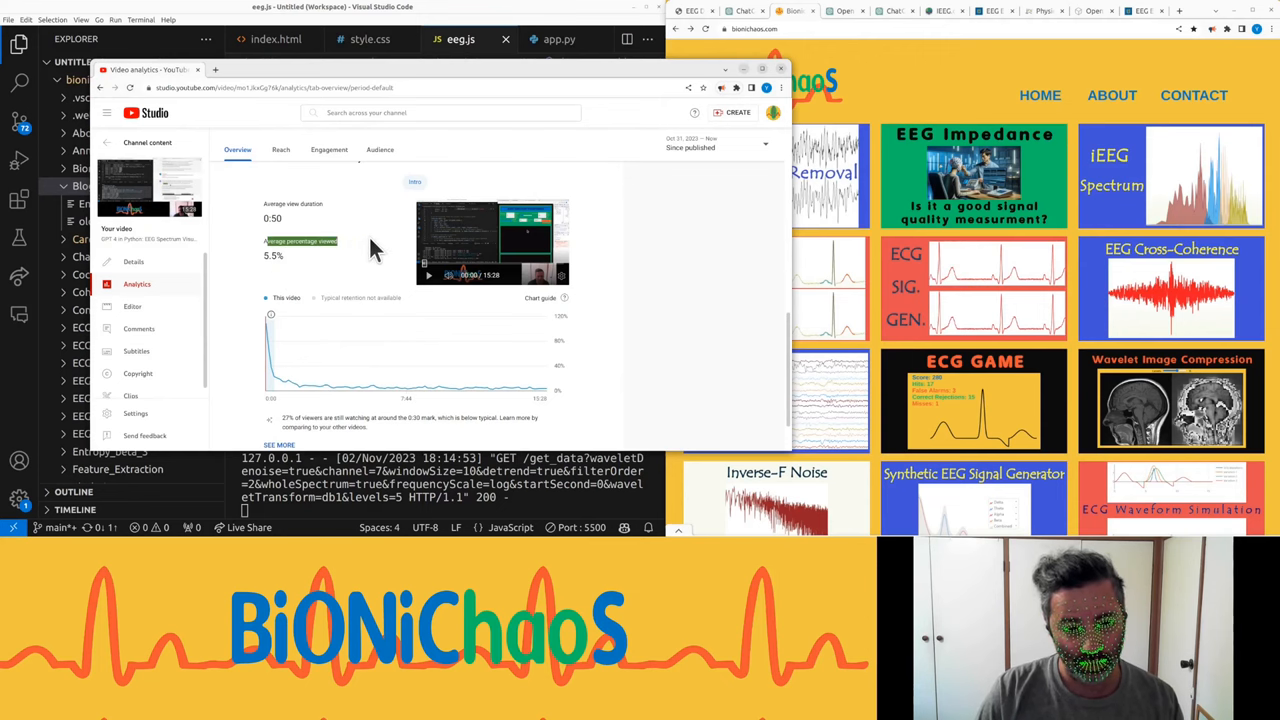
pyautogui.moveTo(320, 398)
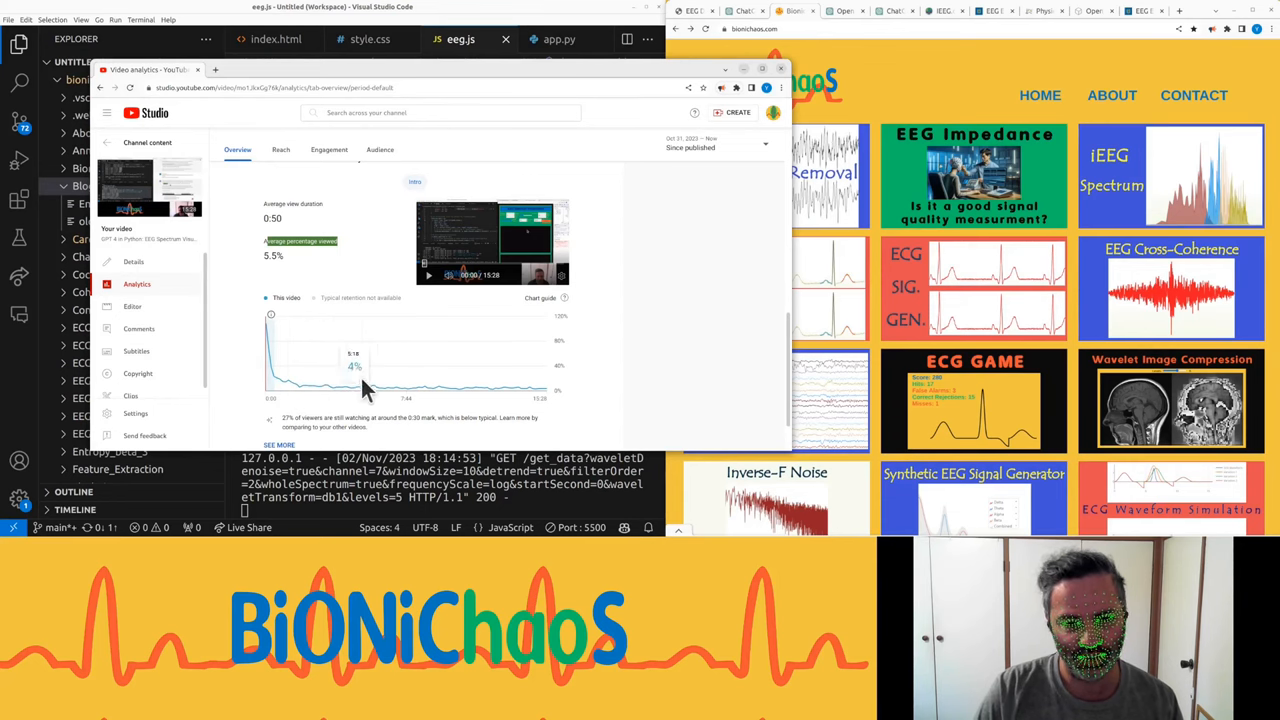
pyautogui.scroll(3)
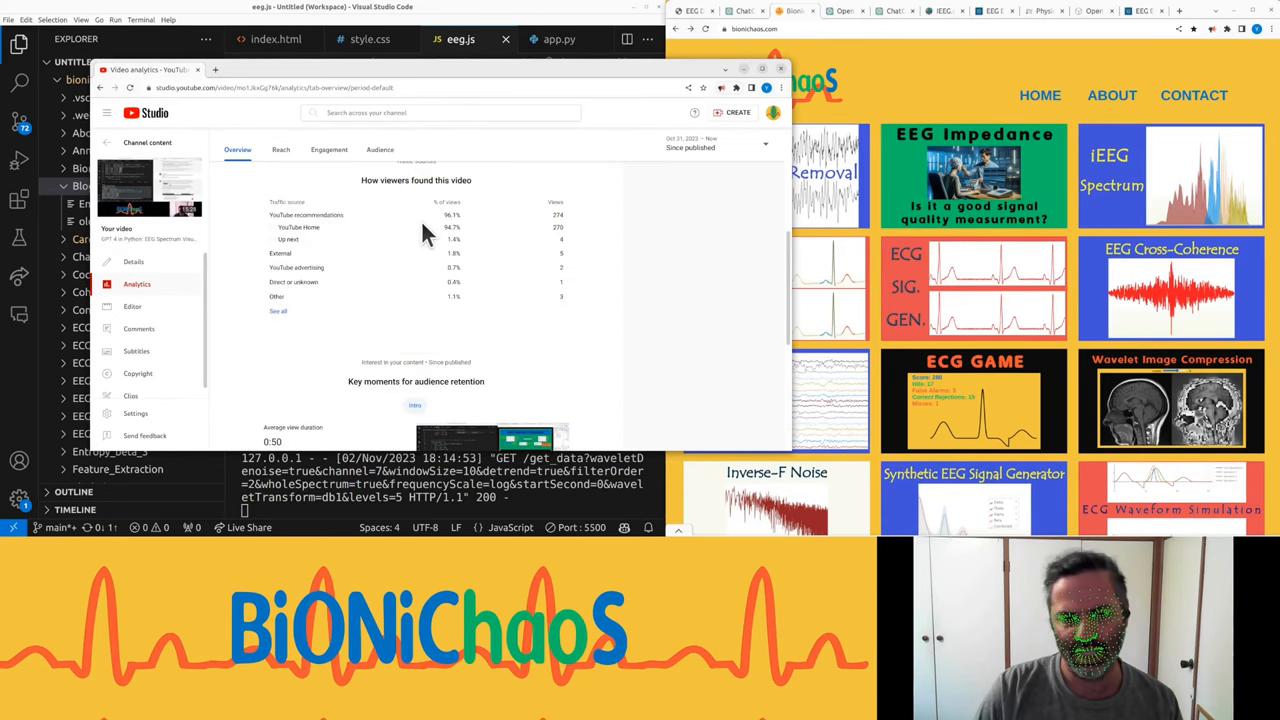
pyautogui.scroll(3)
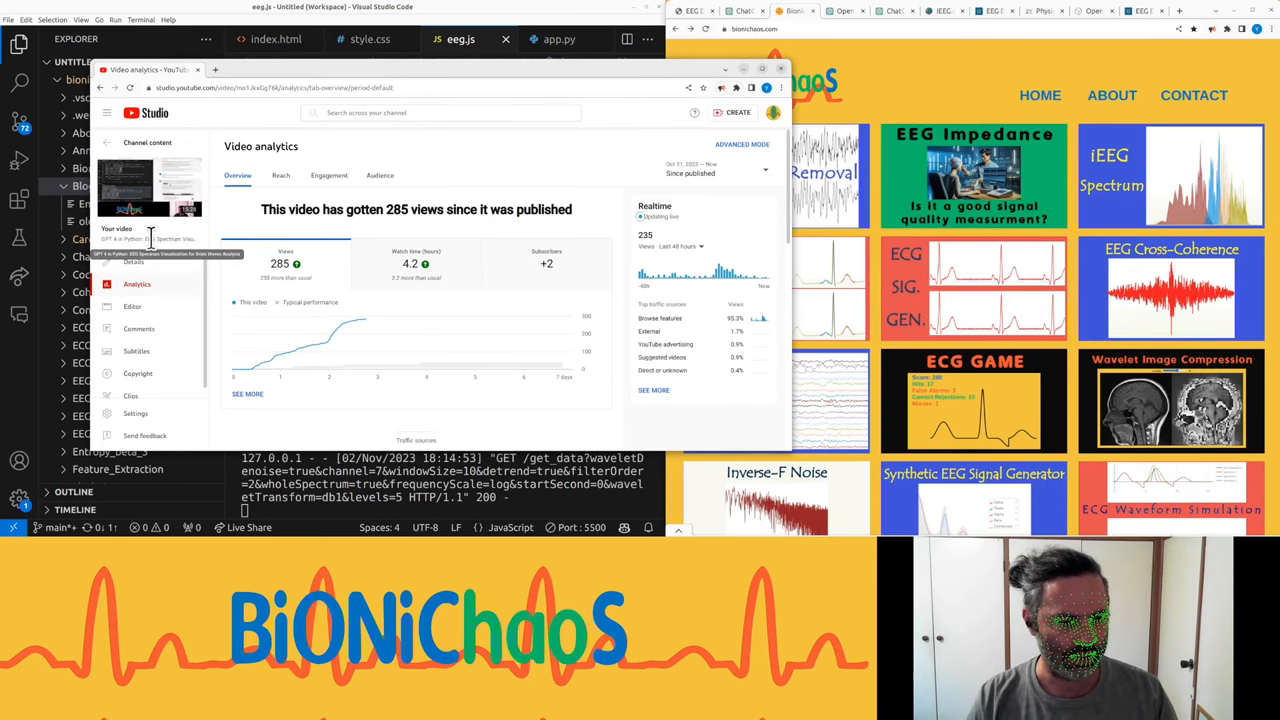
# - From the video's Details page, open its English captions in the subtitle editor
pyautogui.click(132, 260)
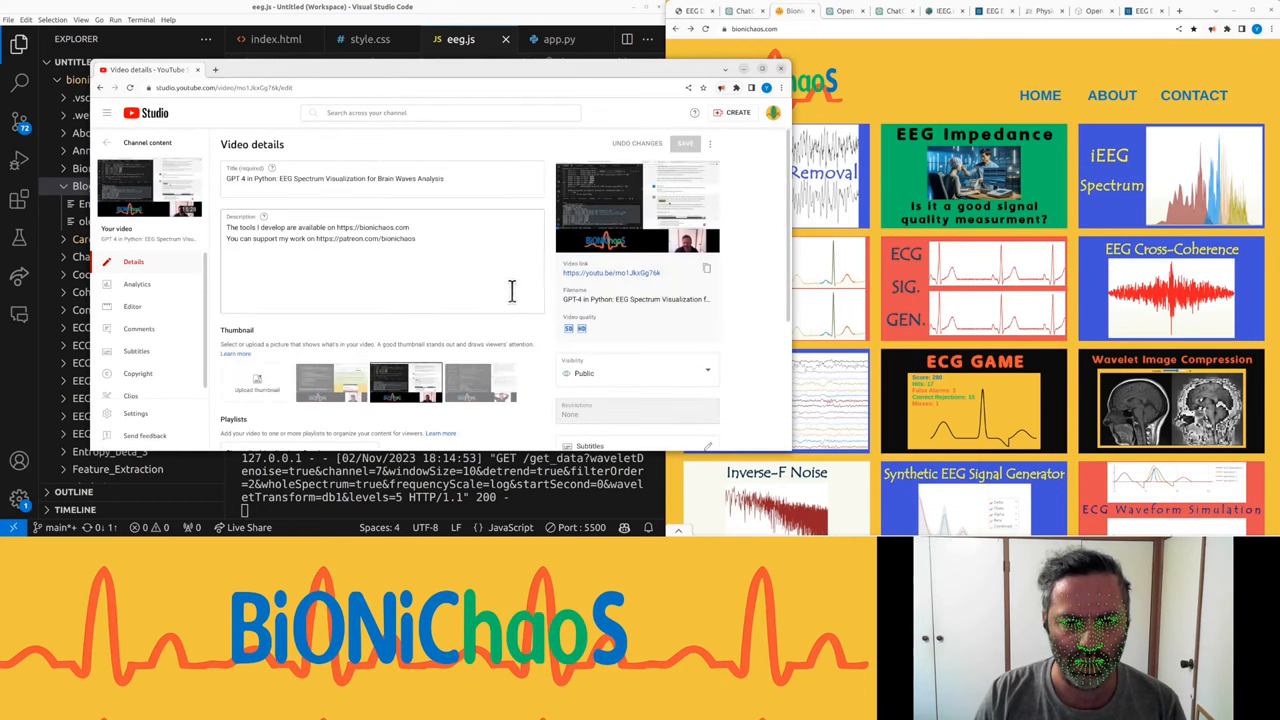
pyautogui.scroll(-3)
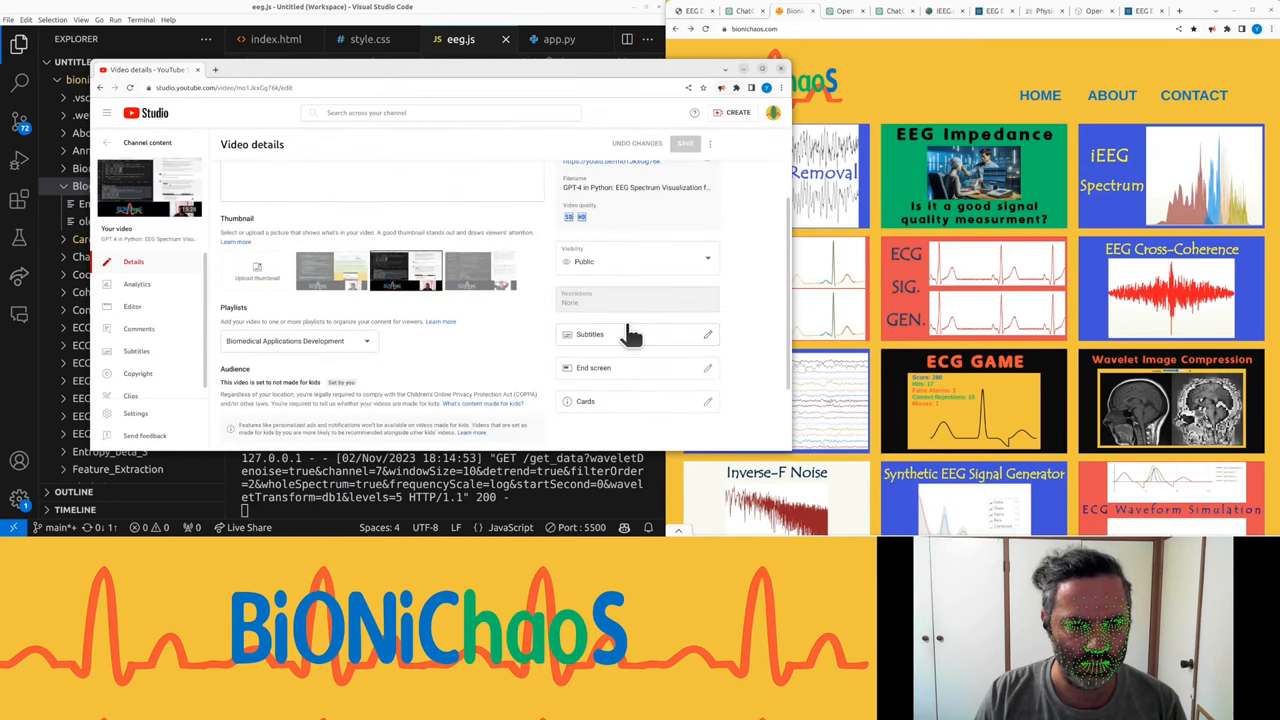
pyautogui.click(588, 334)
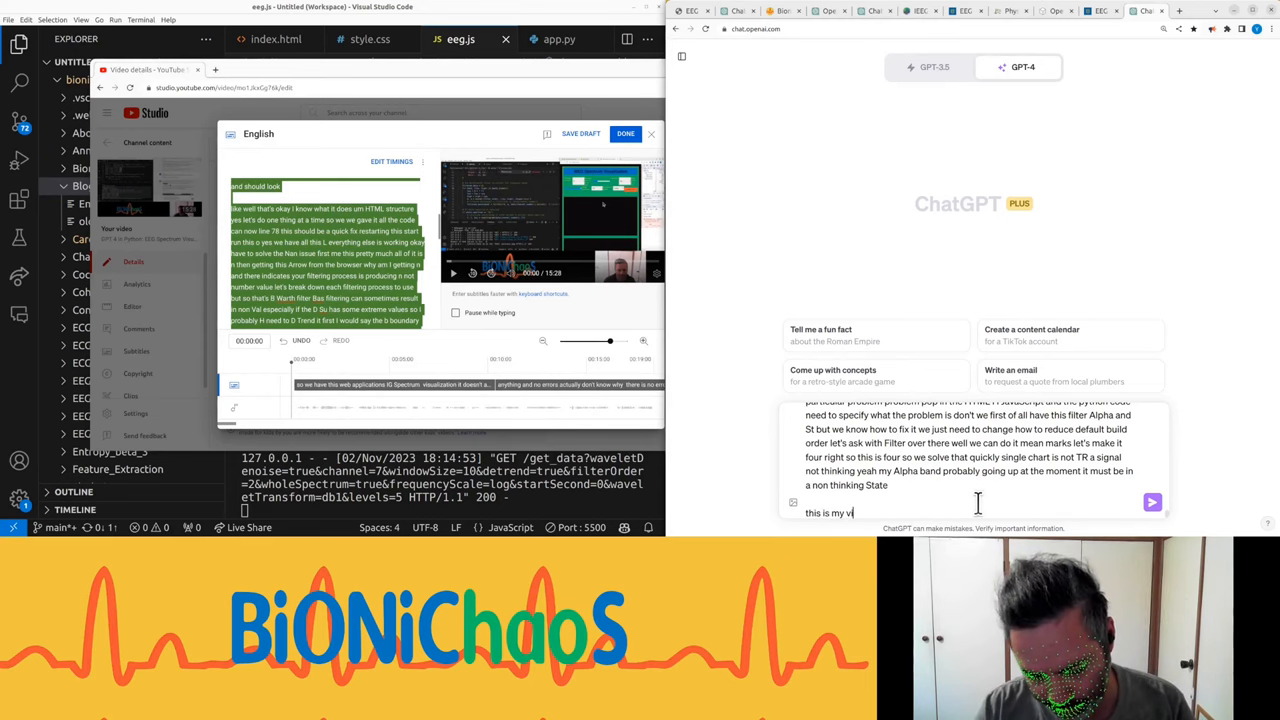
# - Send ChatGPT 'this is my video captions, summarise and suggest titles' below the pasted captions
pyautogui.write('deo')
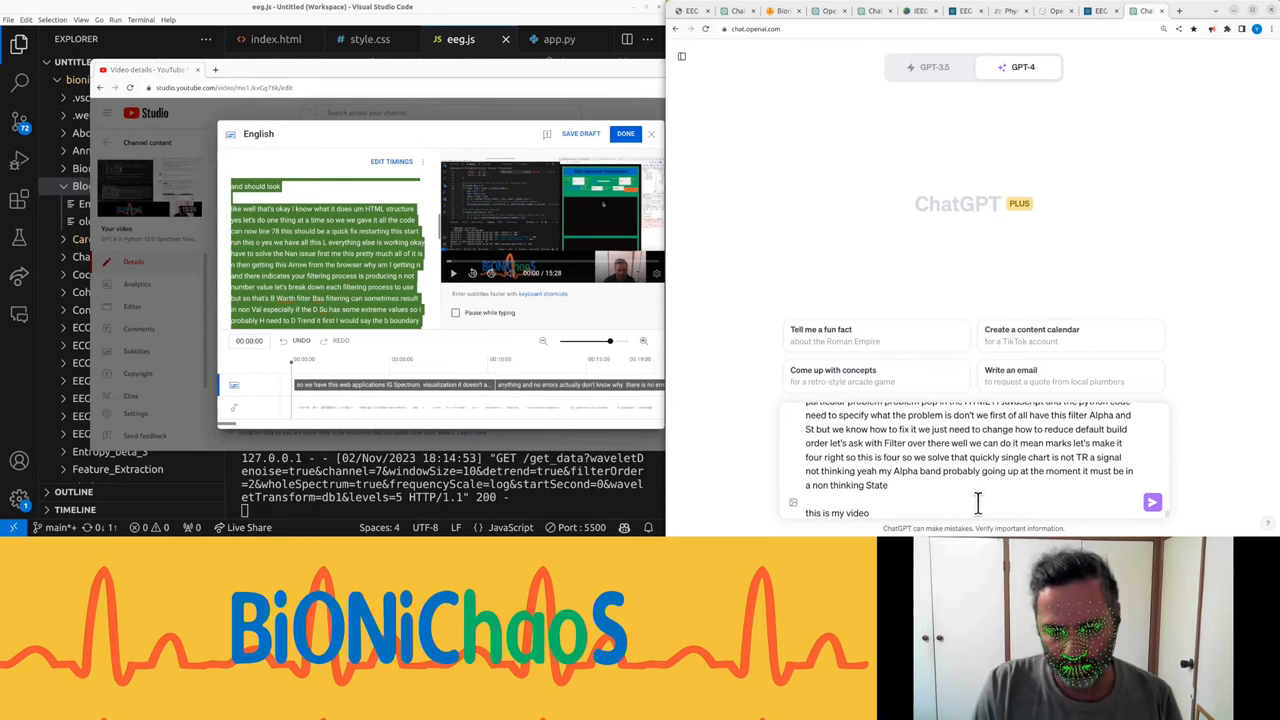
pyautogui.write('captions, sum')
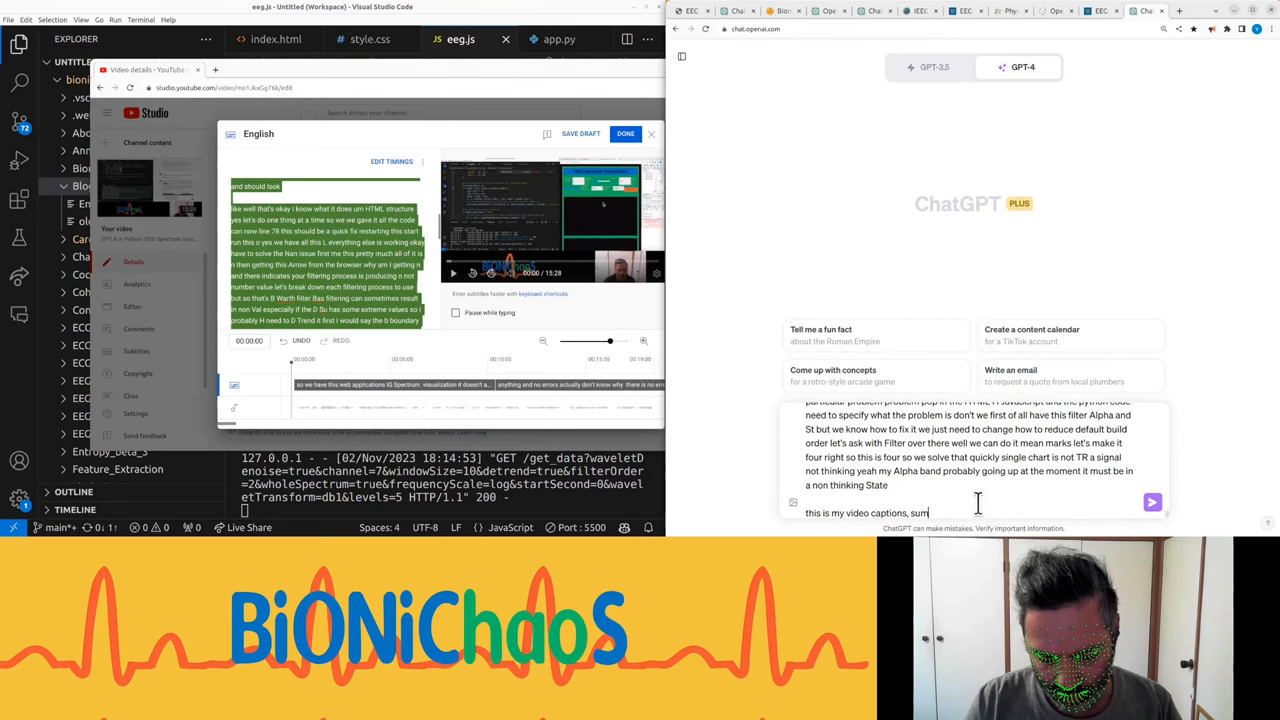
pyautogui.write('summarise and suggest ti')
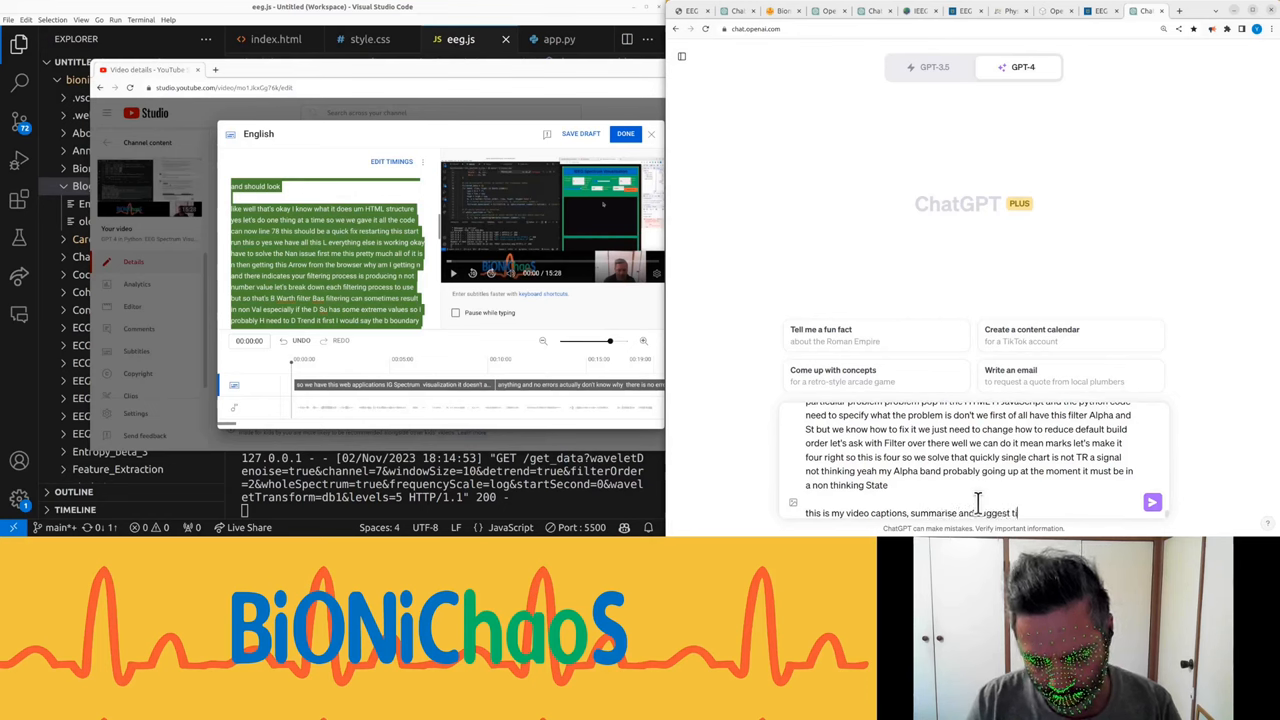
pyautogui.click(1152, 502)
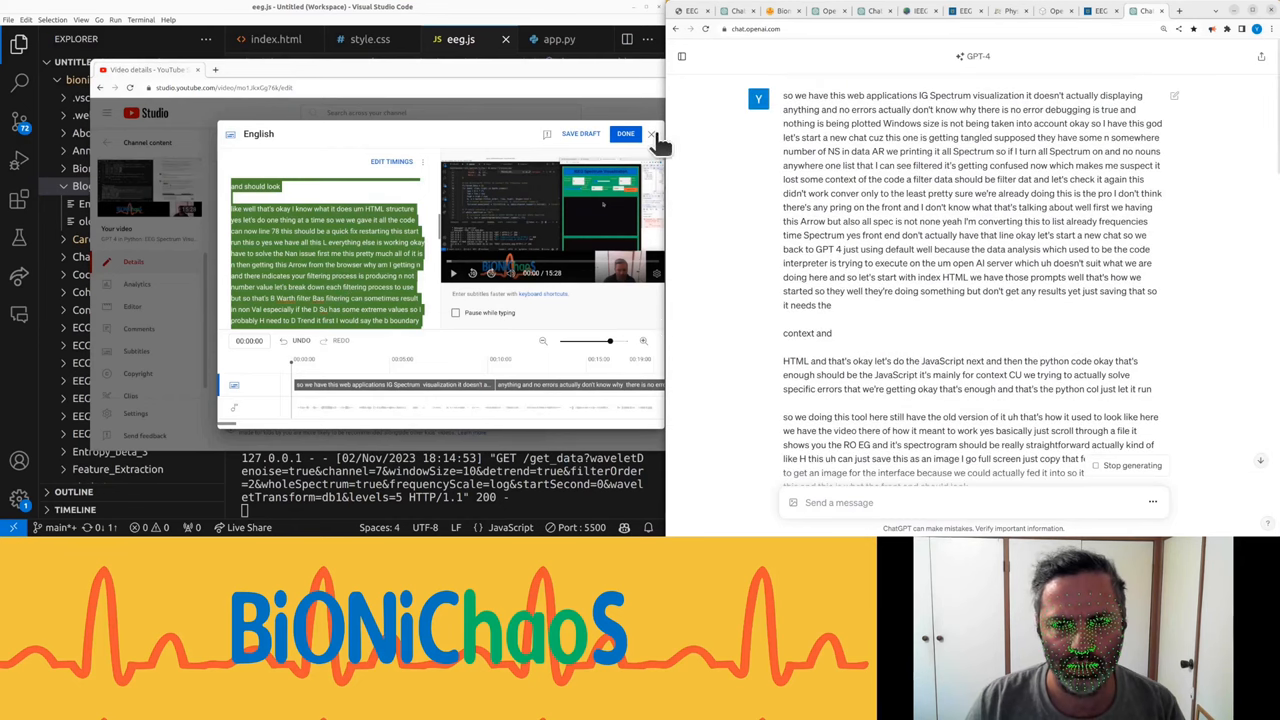
# - Close the caption editor with DONE and view ChatGPT's summary and title suggestions
pyautogui.click(624, 132)
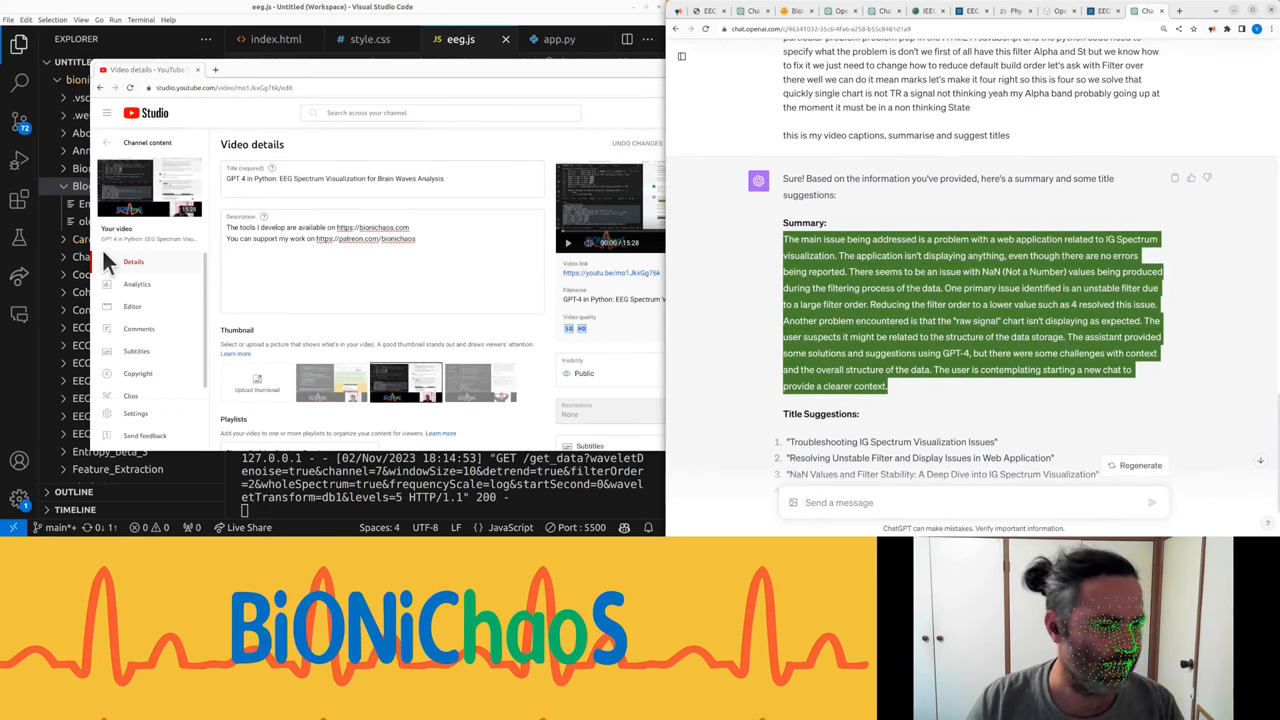
pyautogui.scroll(-3)
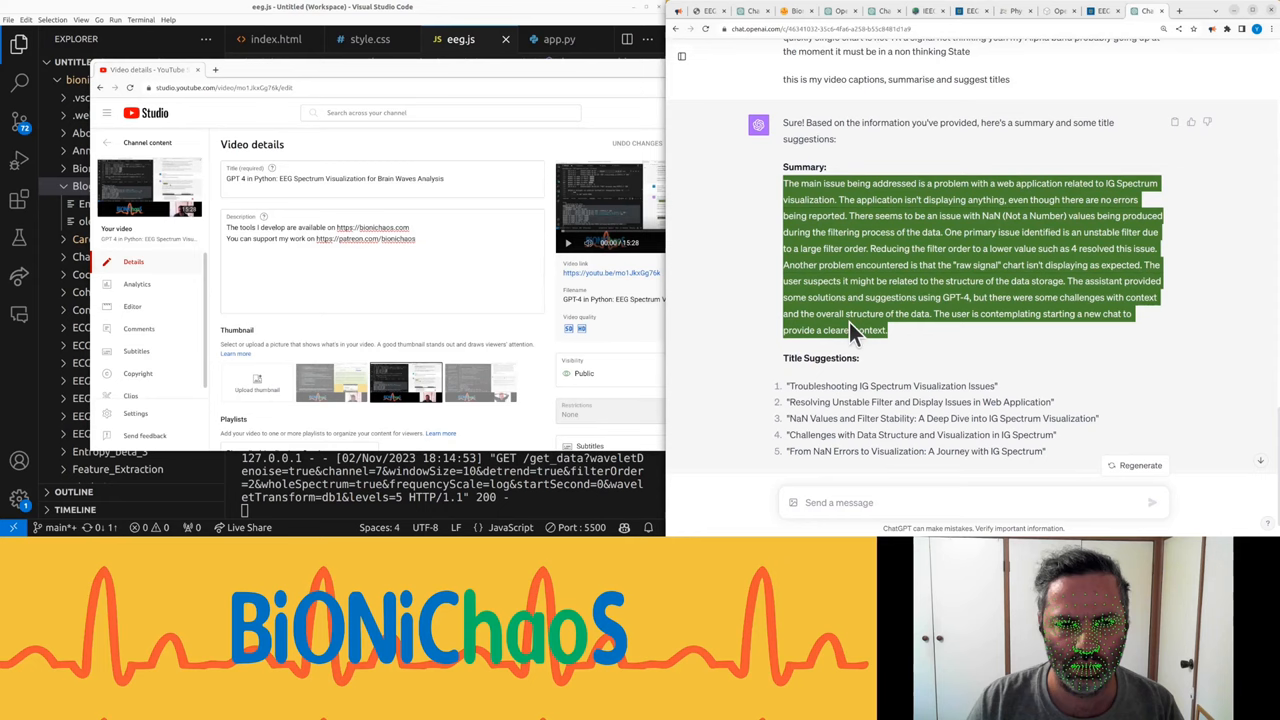
pyautogui.moveTo(830, 284)
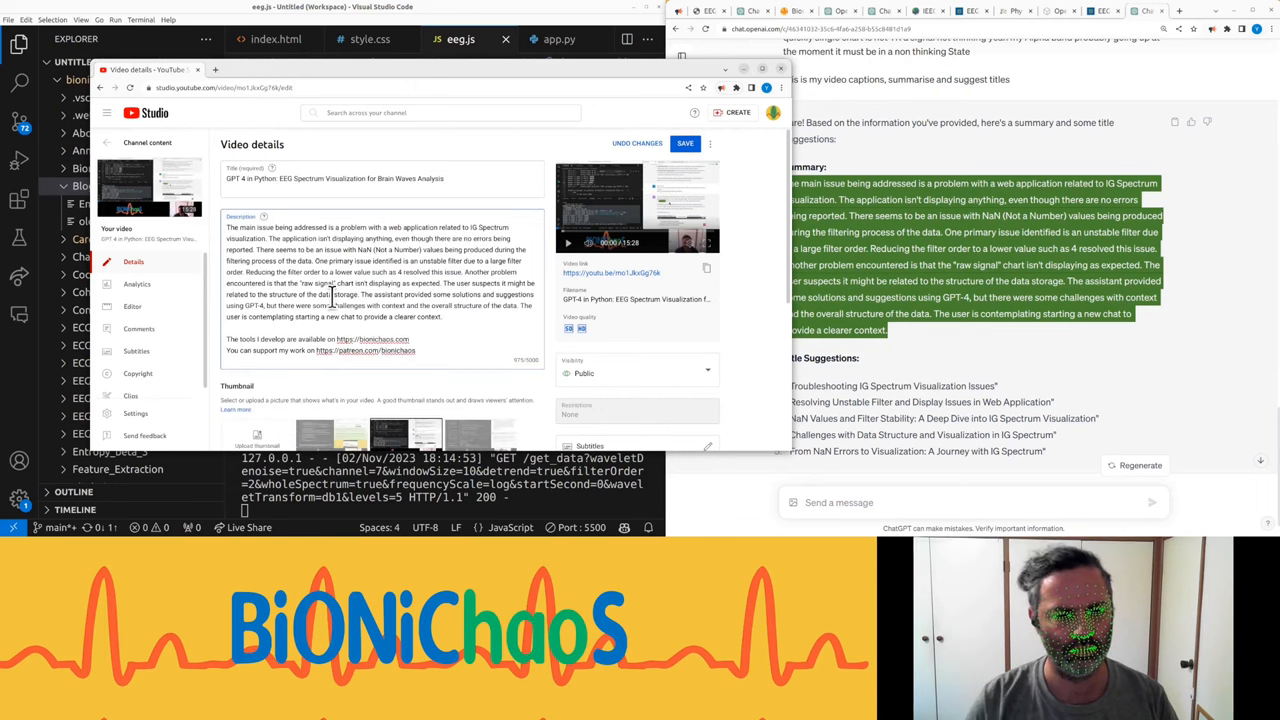
pyautogui.moveTo(948, 262)
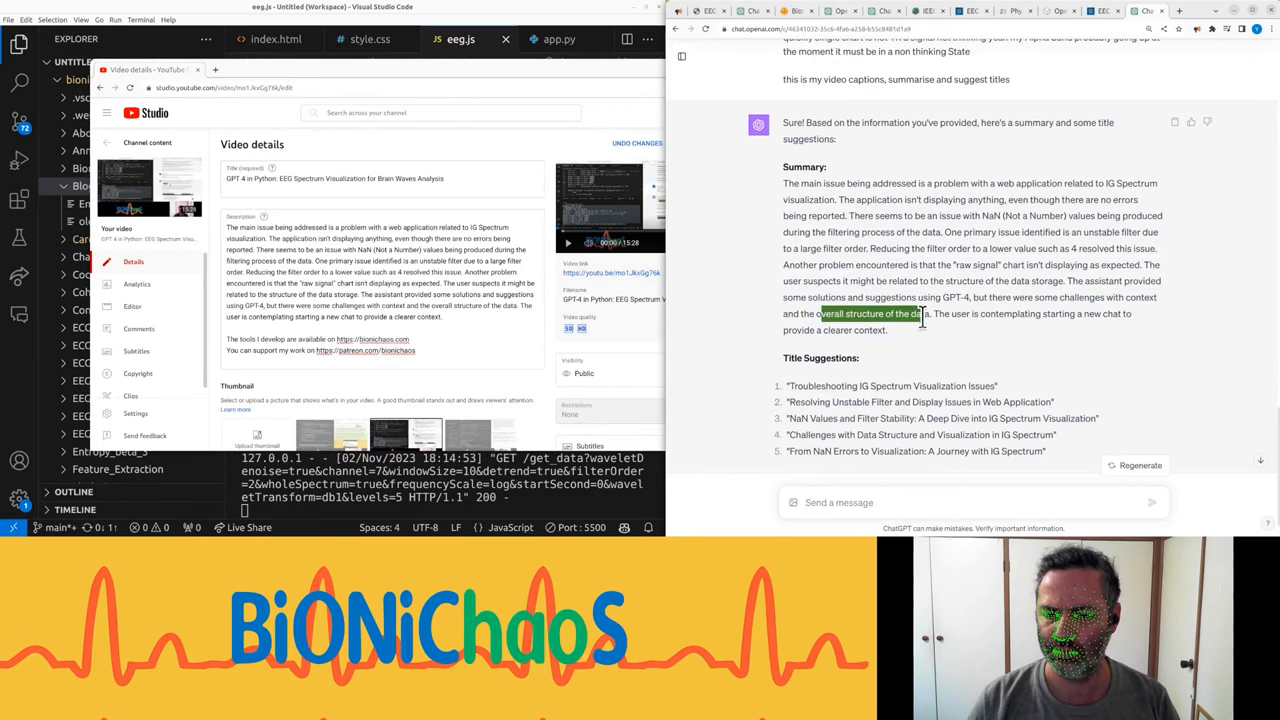
pyautogui.moveTo(856, 356)
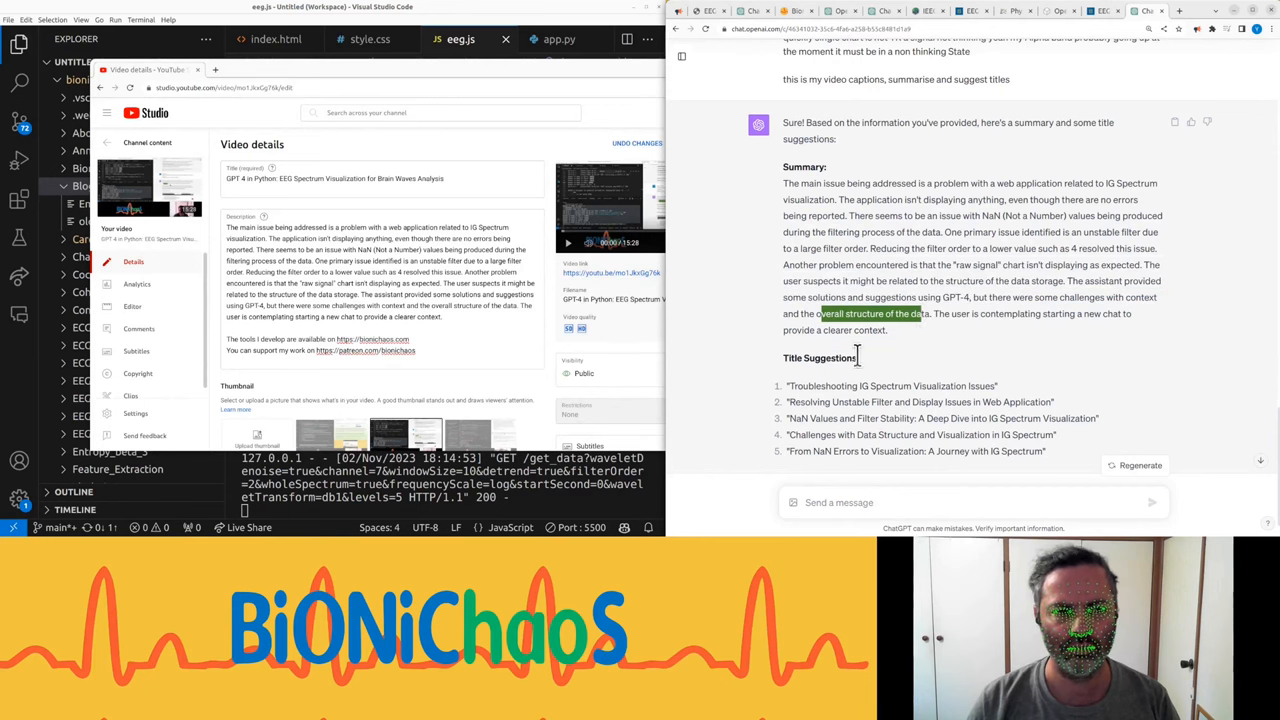
pyautogui.moveTo(862, 368)
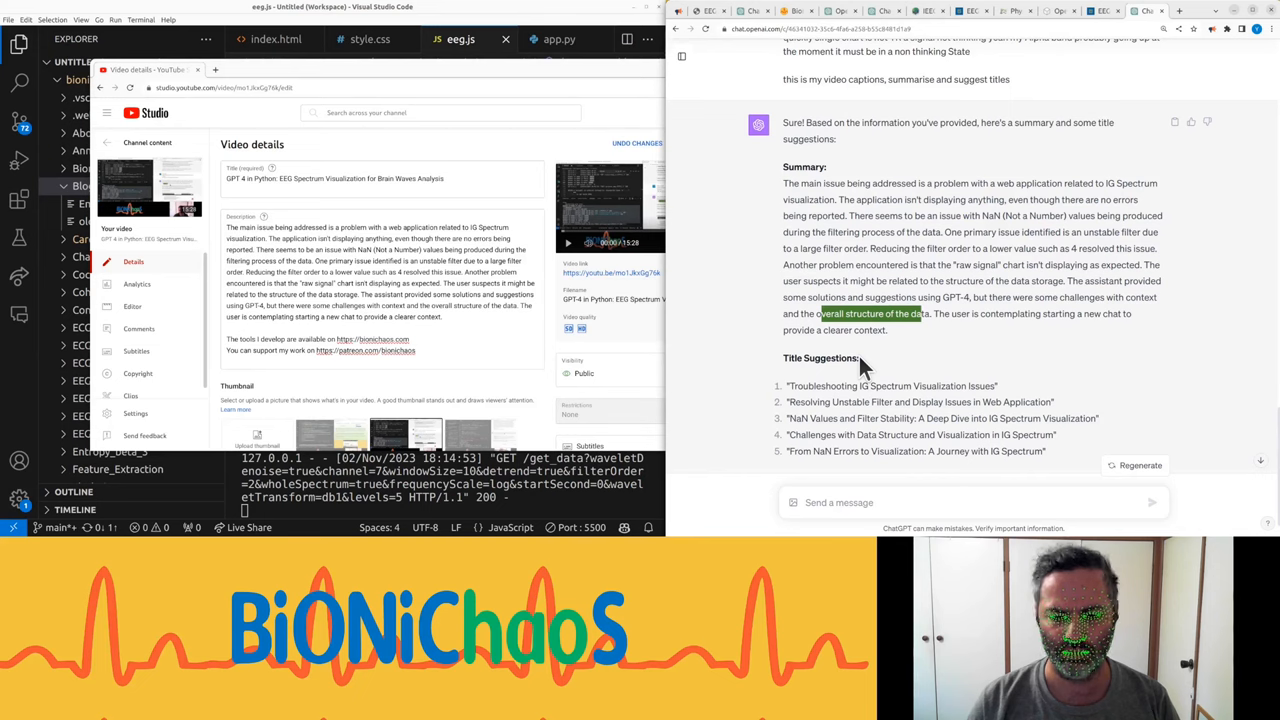
pyautogui.moveTo(880, 360)
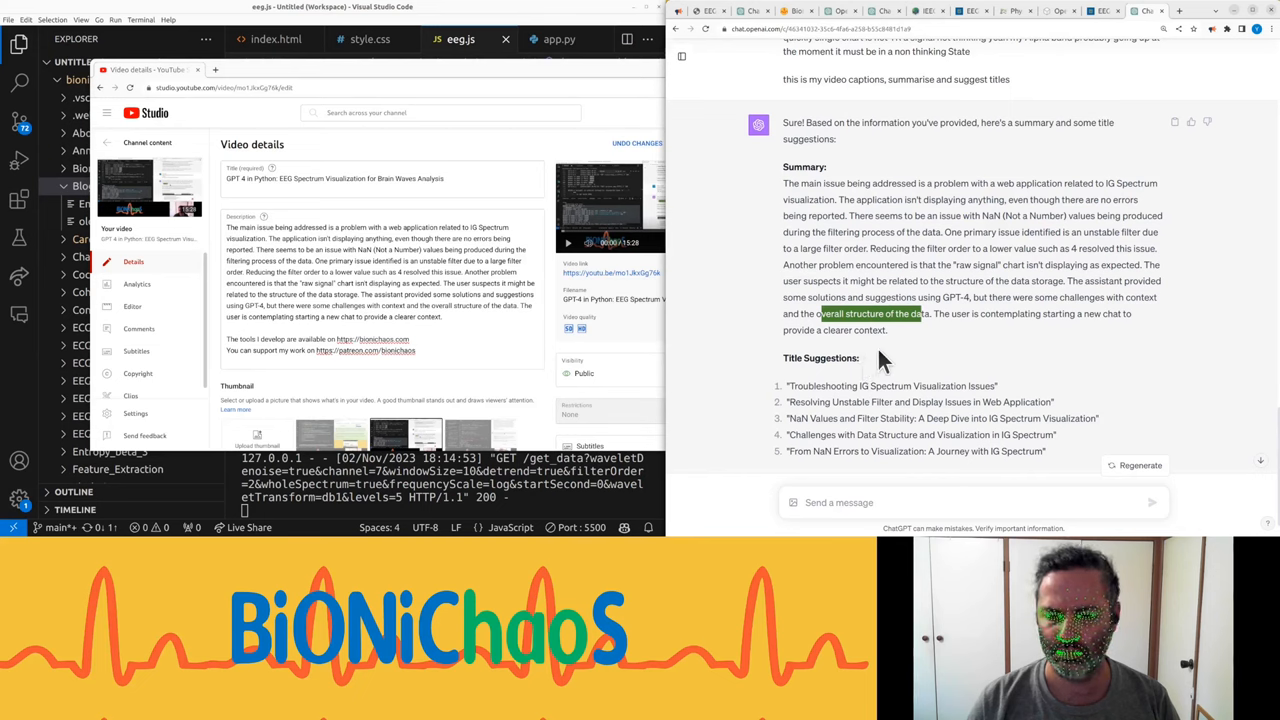
pyautogui.moveTo(920, 354)
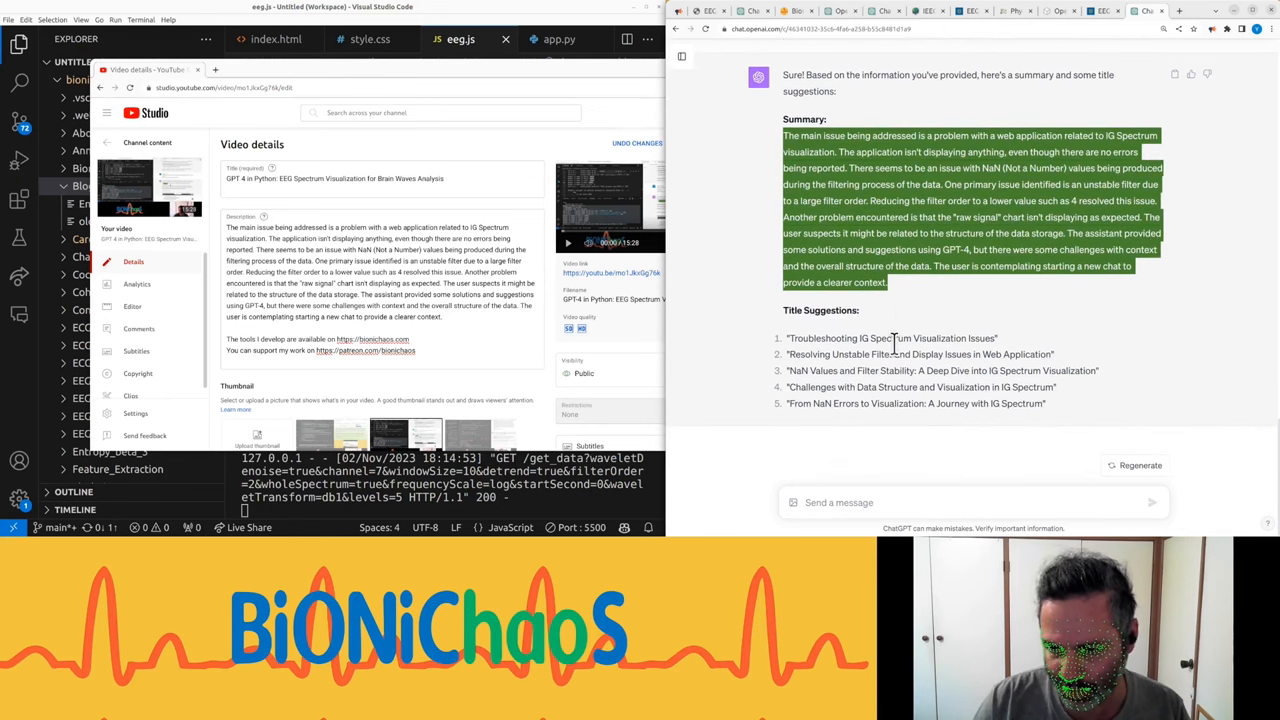
# - Scroll ChatGPT's reply back up to the summary pasted into the description
pyautogui.scroll(3)
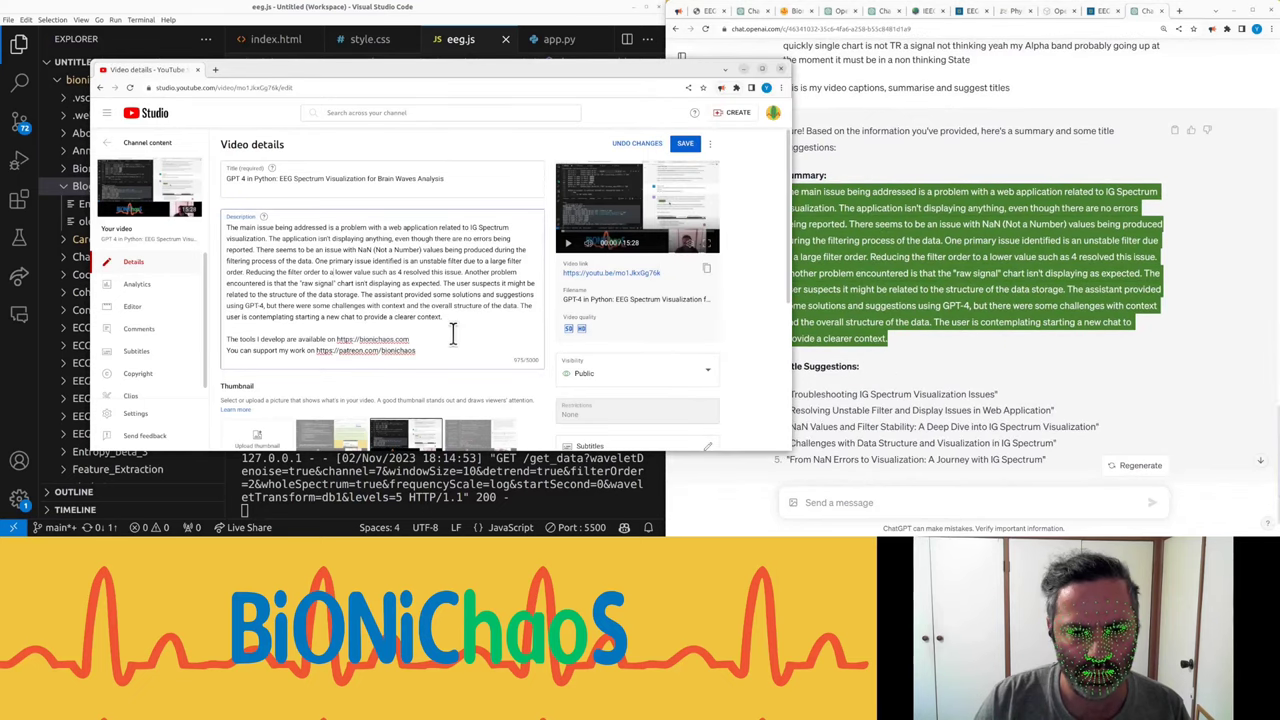
pyautogui.moveTo(896, 270)
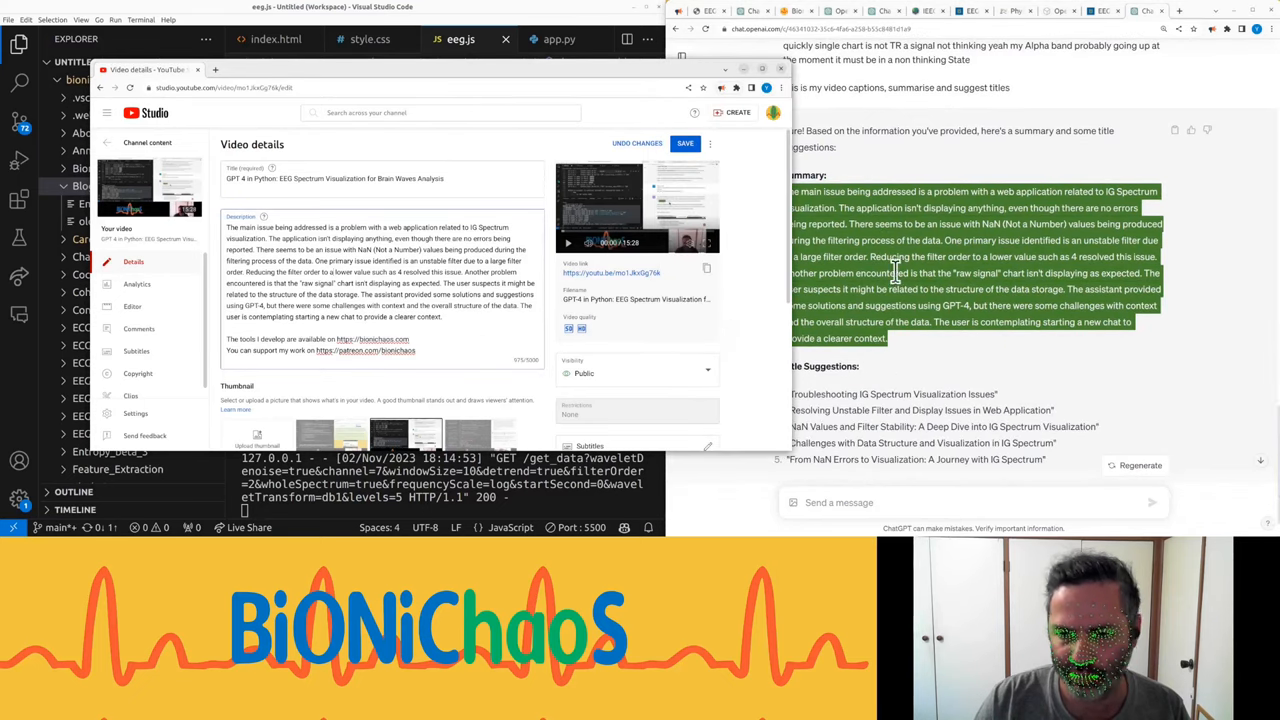
# - Ask ChatGPT 'the summary can be expanded up to 5000 chars'
pyautogui.write('the s')
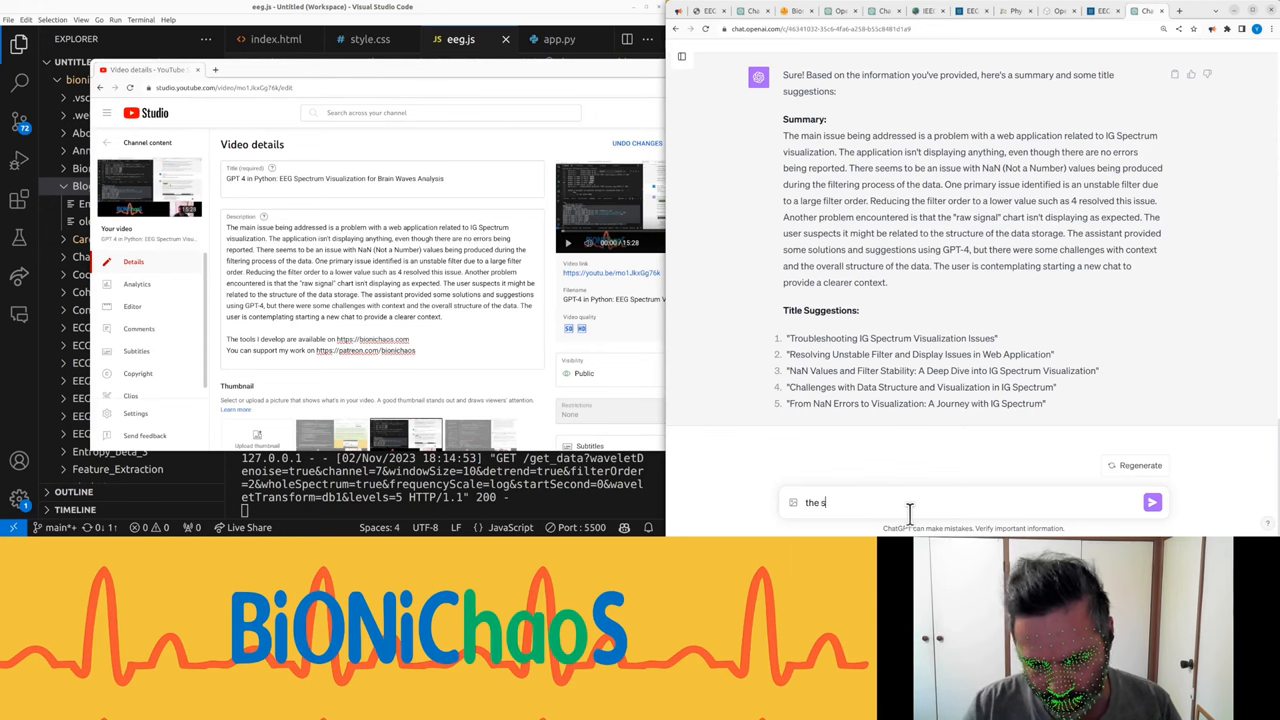
pyautogui.write('ummary can')
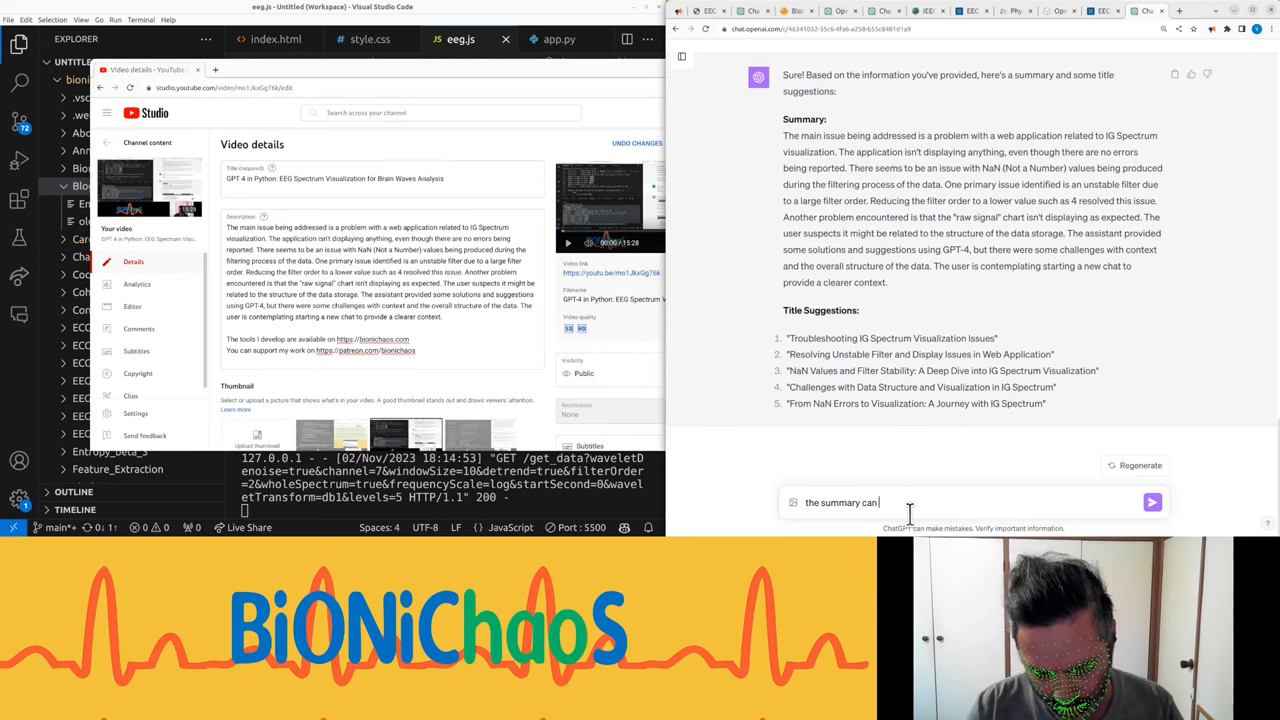
pyautogui.write('be expand')
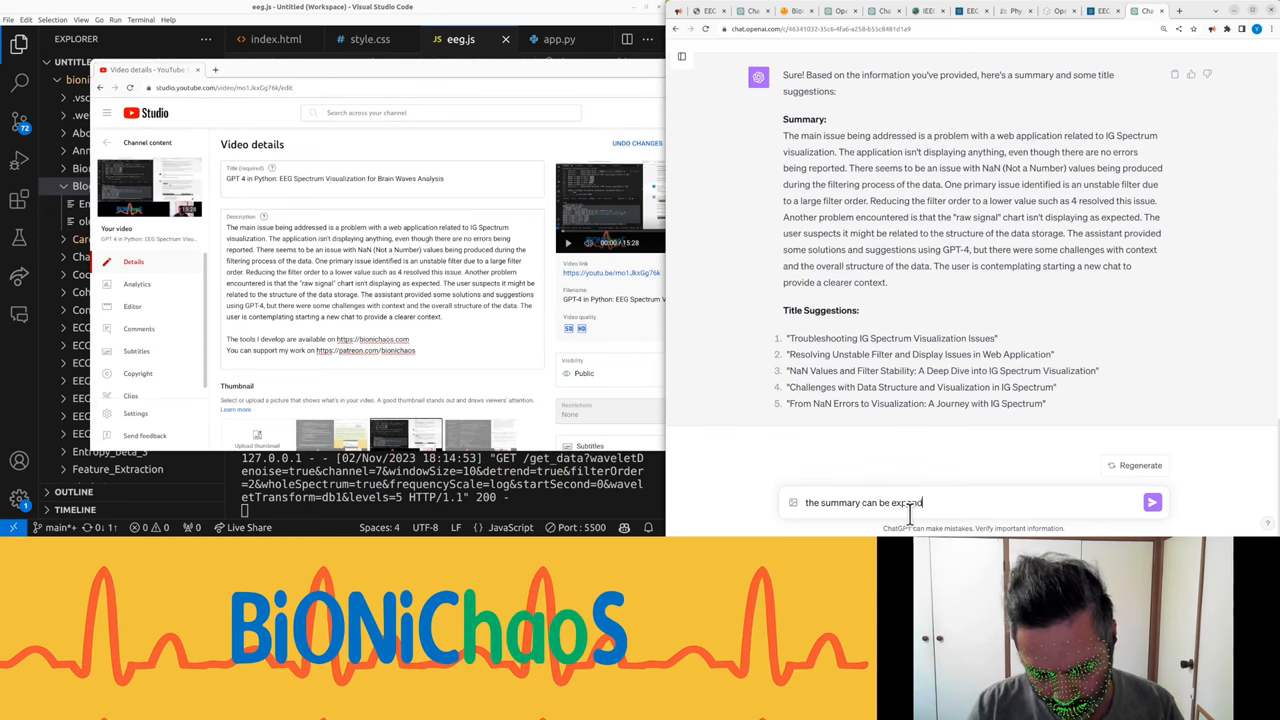
pyautogui.write('up to')
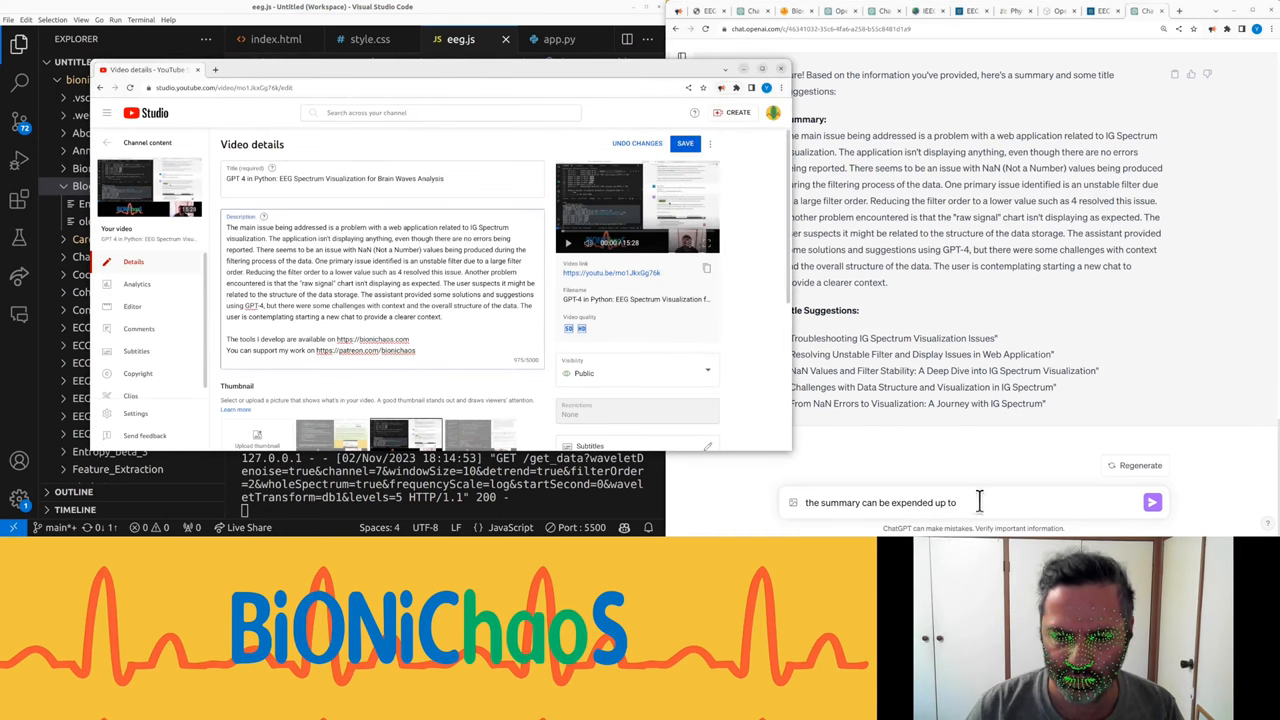
pyautogui.write('5000 chars')
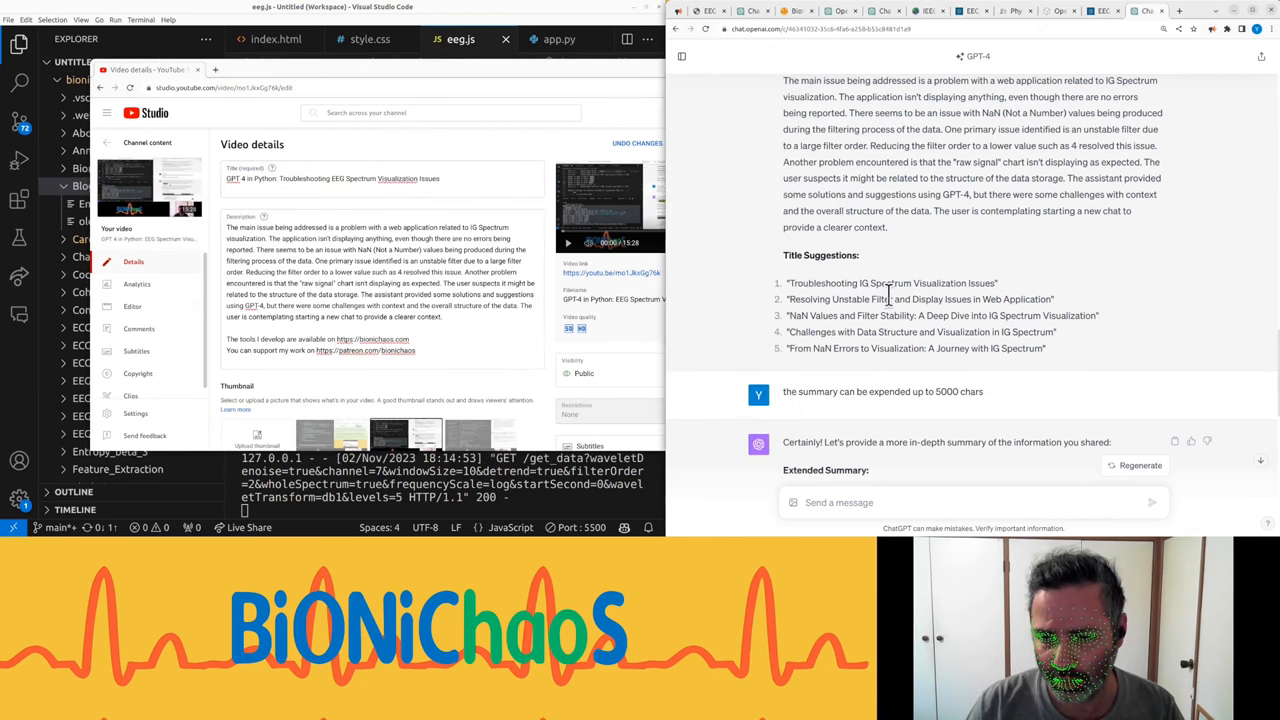
# - Scroll through ChatGPT's Extended Summary as it generates, down to its conclusion and suggested title
pyautogui.scroll(-3)
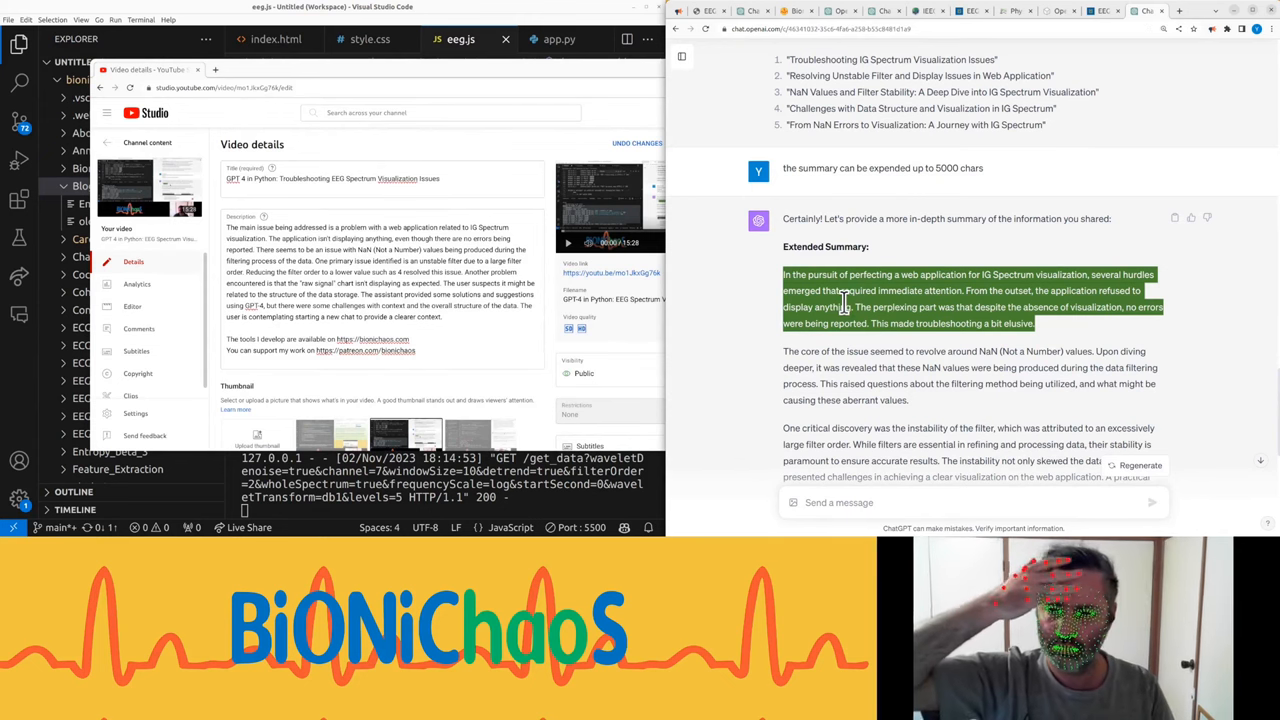
pyautogui.scroll(-3)
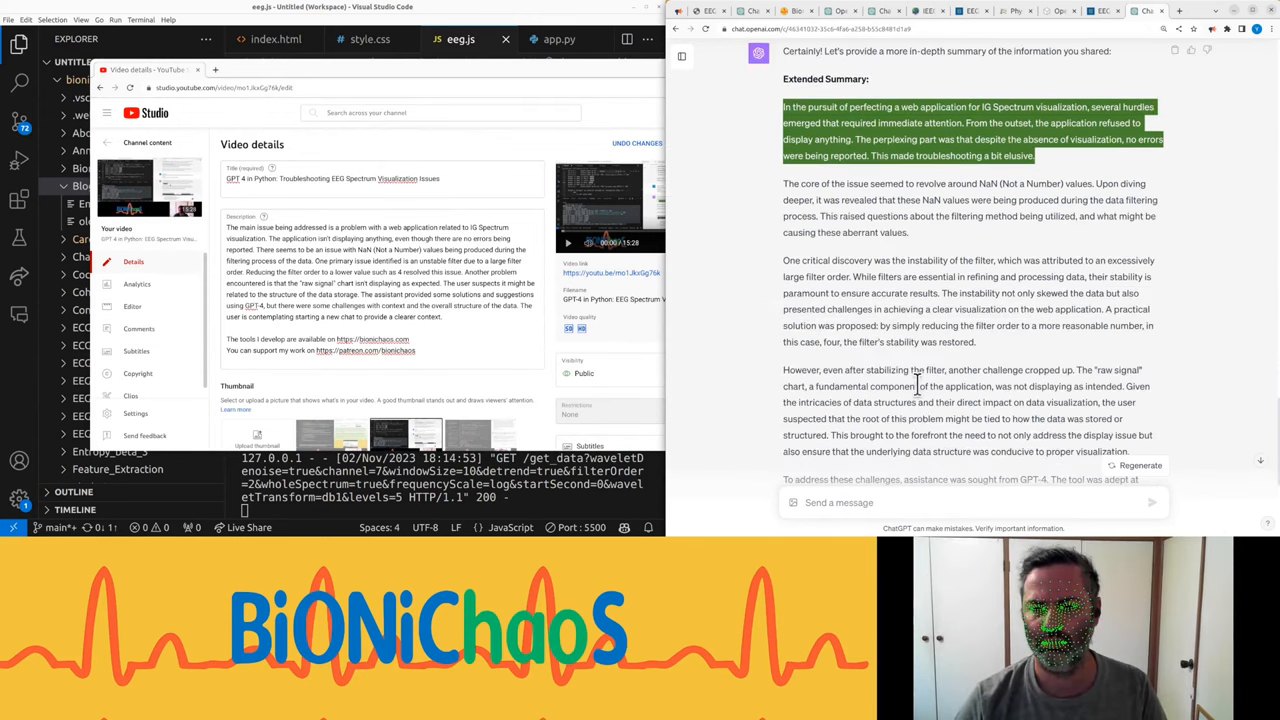
pyautogui.scroll(-3)
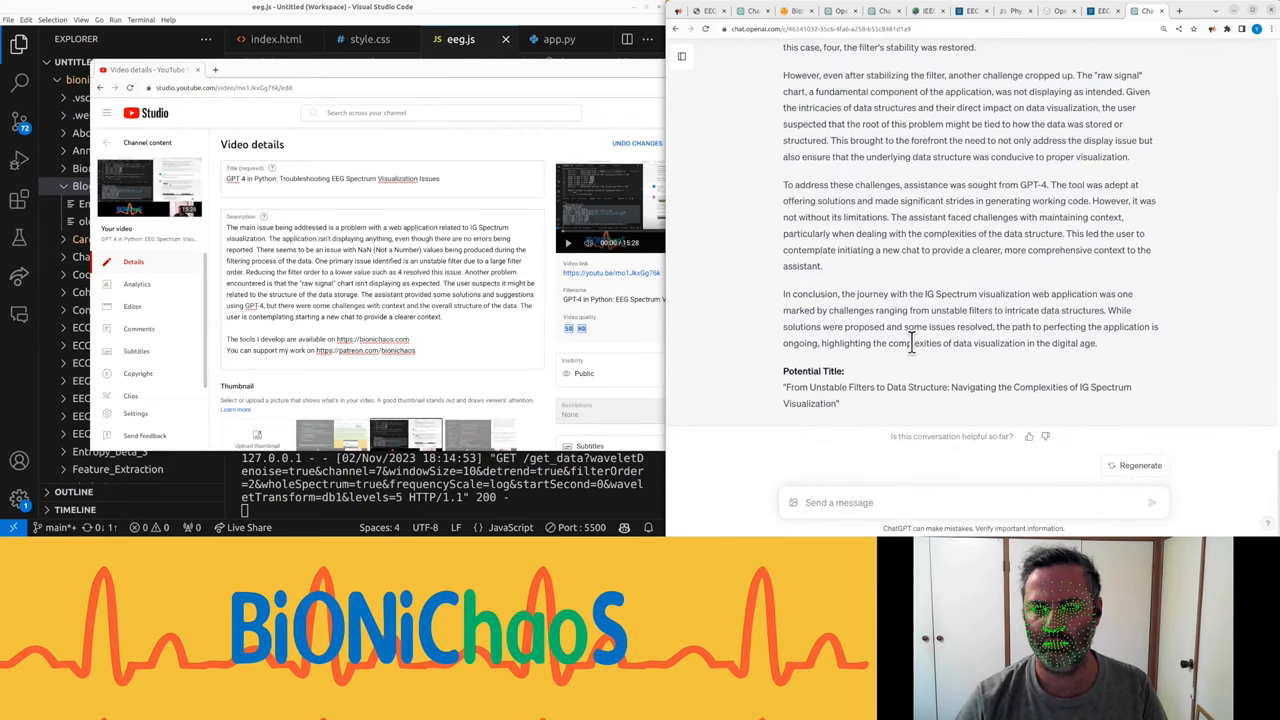
pyautogui.scroll(3)
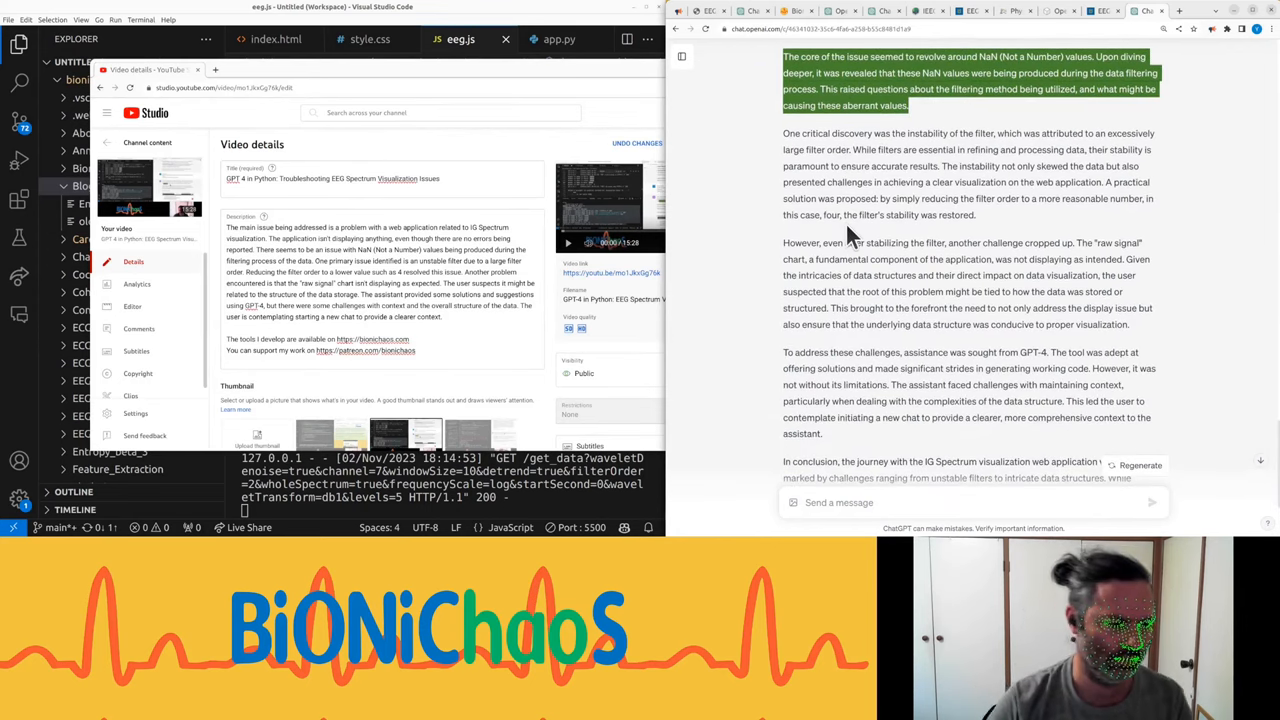
pyautogui.moveTo(888, 292)
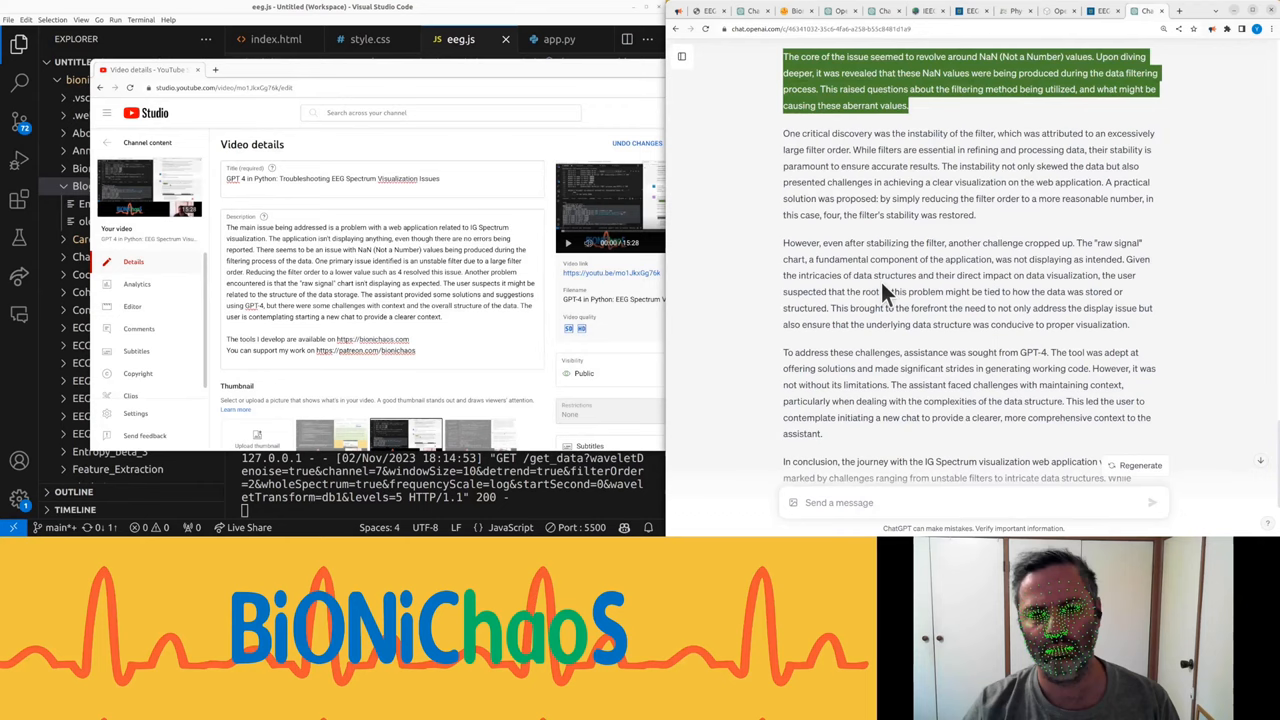
pyautogui.scroll(-3)
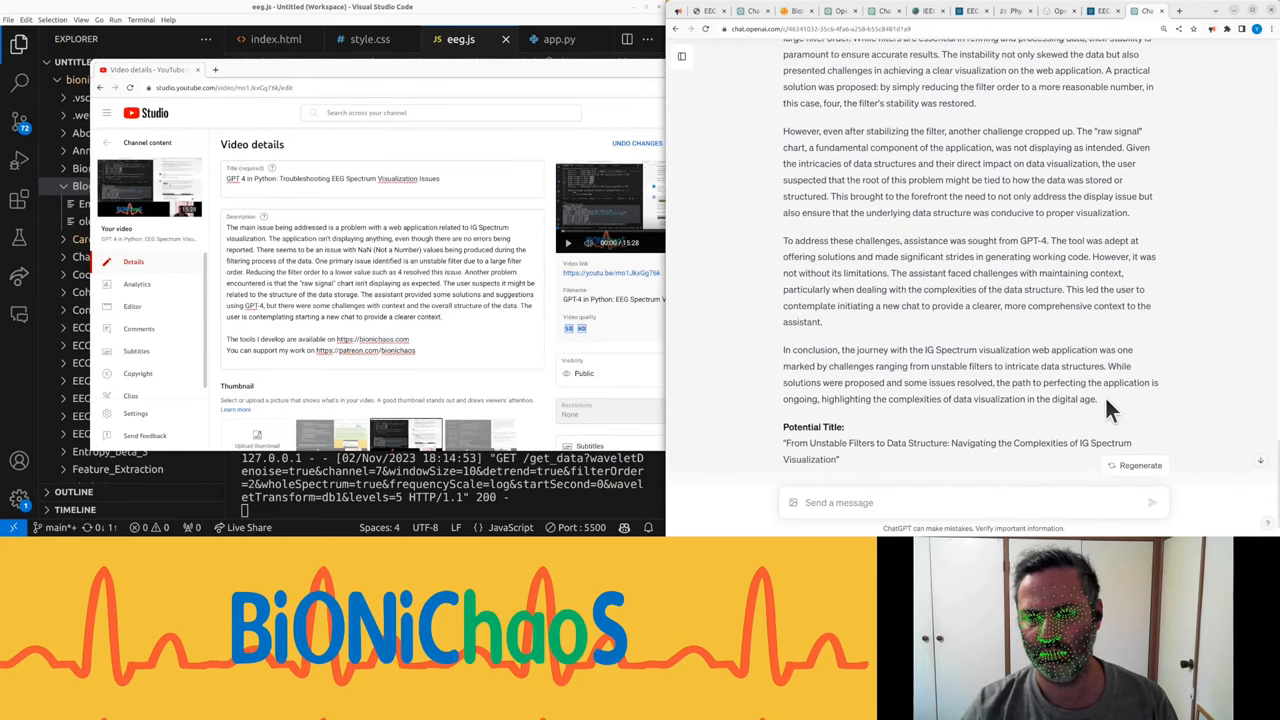
pyautogui.scroll(3)
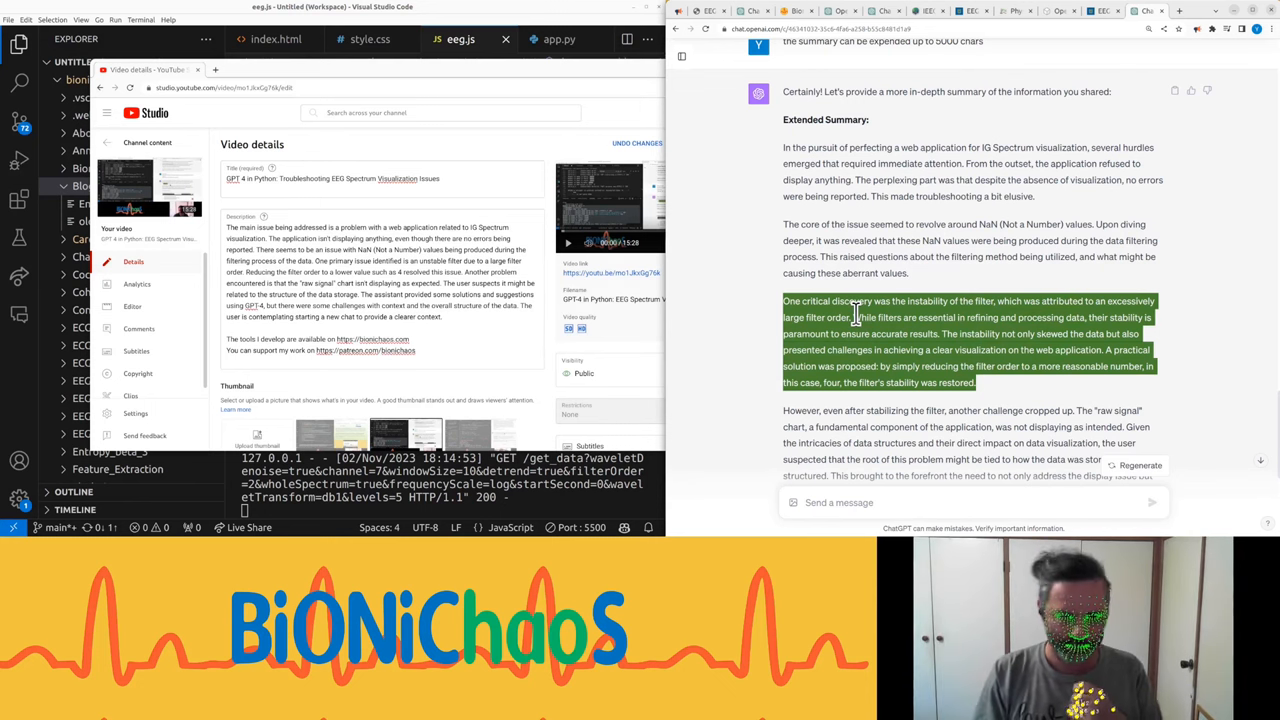
pyautogui.scroll(-3)
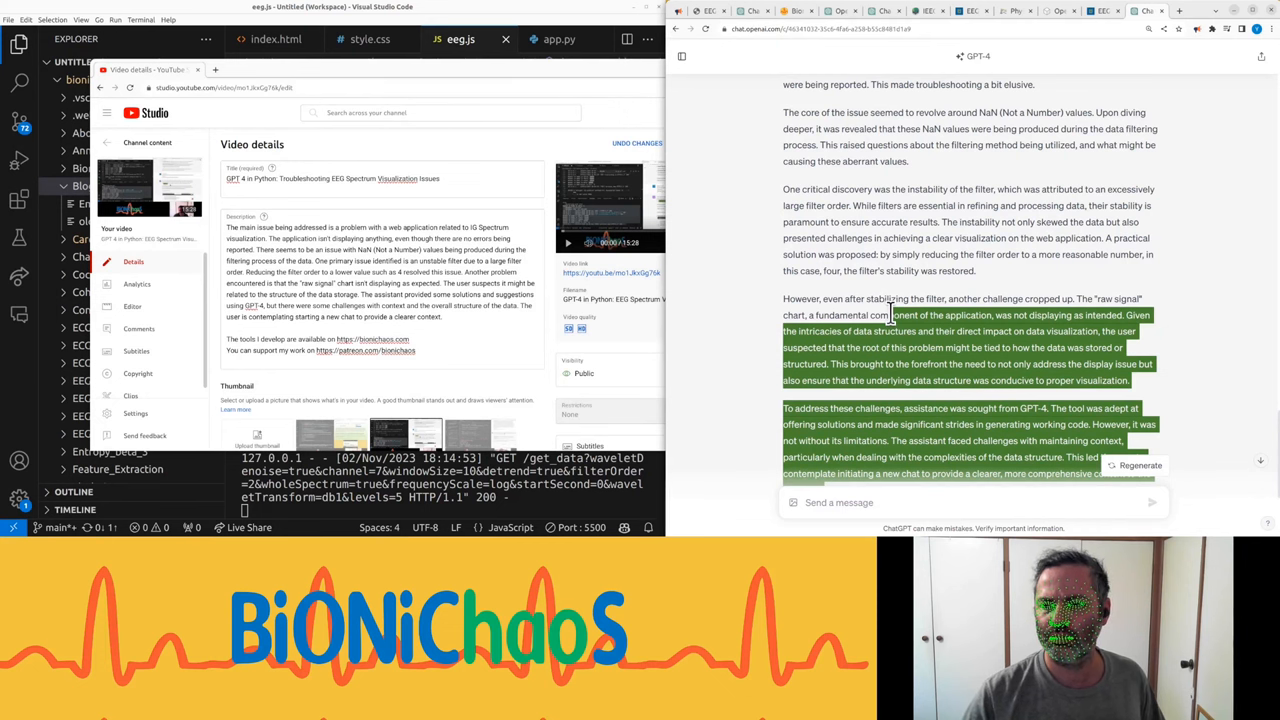
pyautogui.scroll(-3)
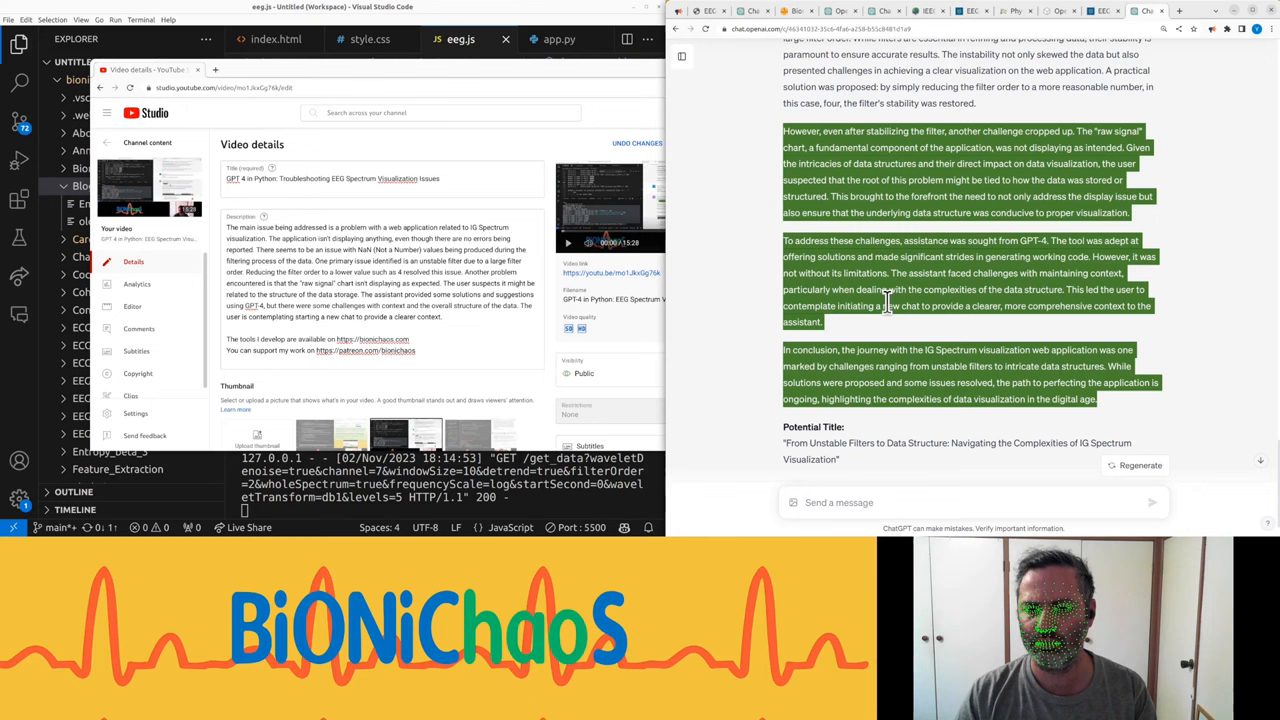